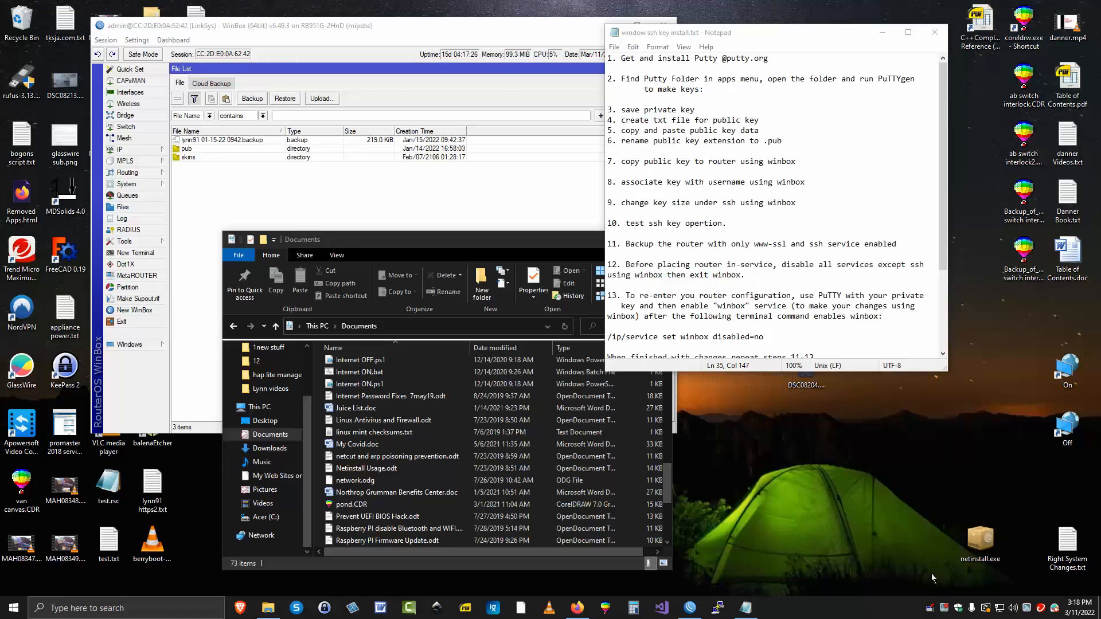
mouse_move(702, 68)
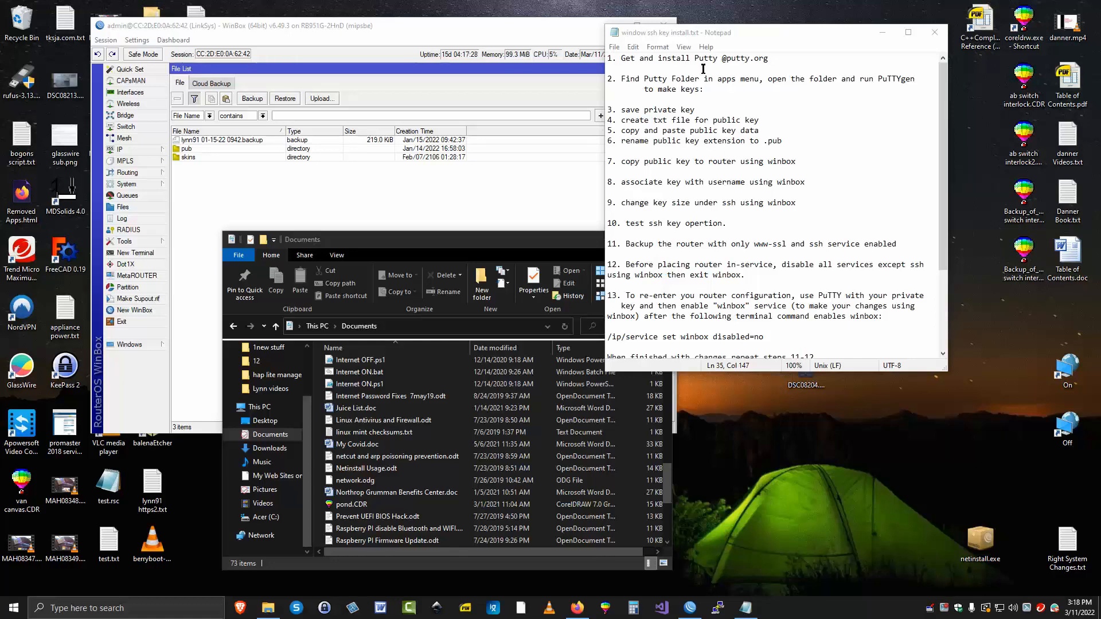
mouse_move(749, 68)
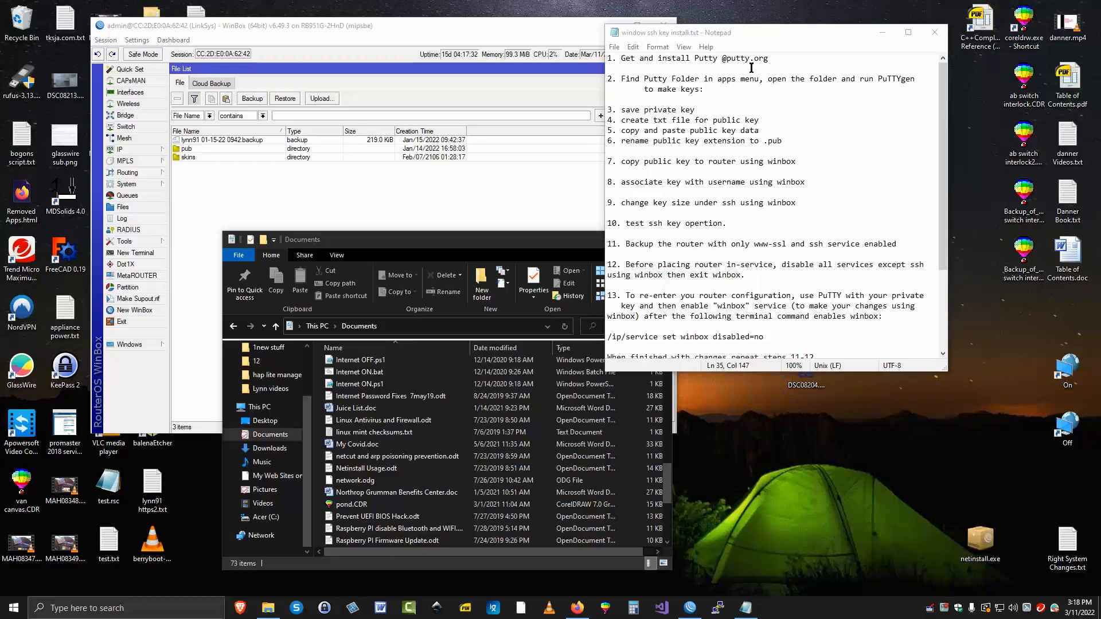
mouse_move(800, 93)
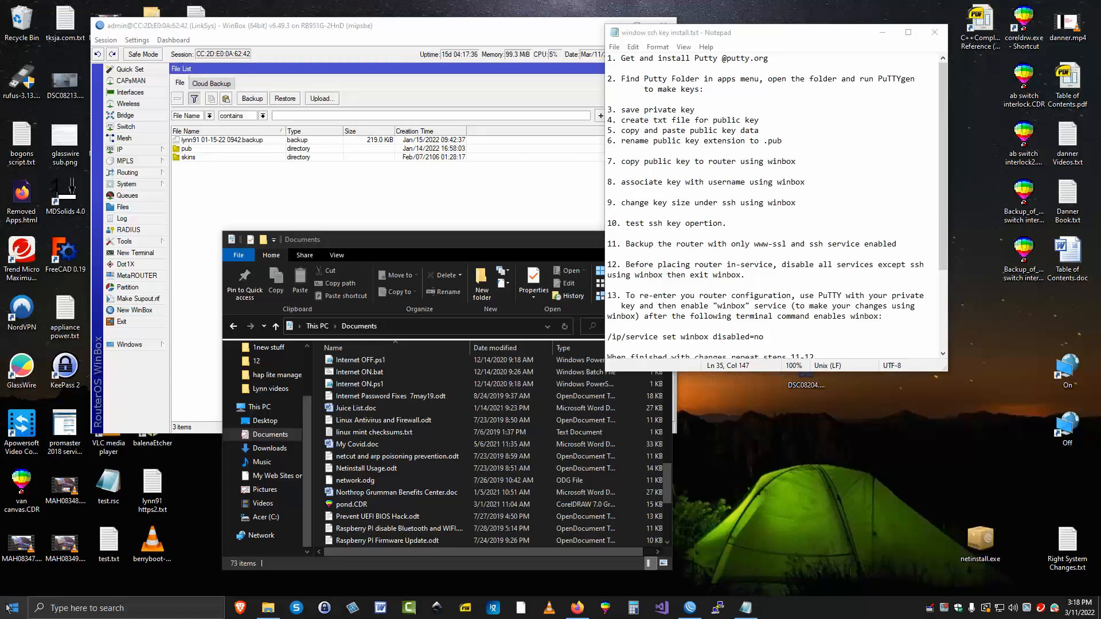
Step: Launch PuTTYgen from the Start menu's PuTTY (64-bit) app folder
click(9, 607)
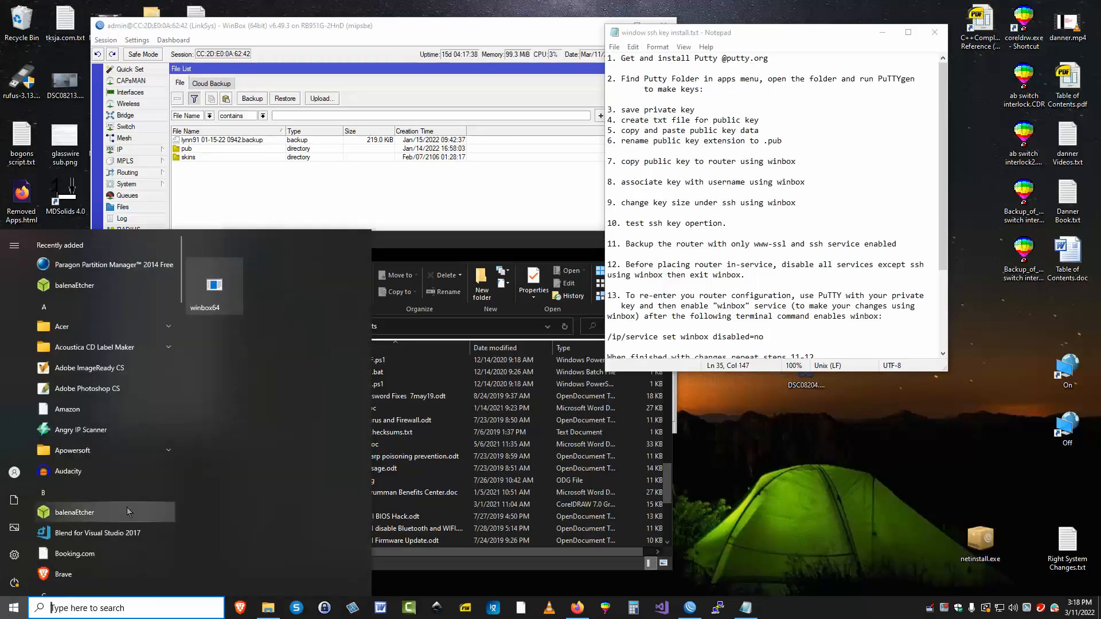
scroll(down, 3)
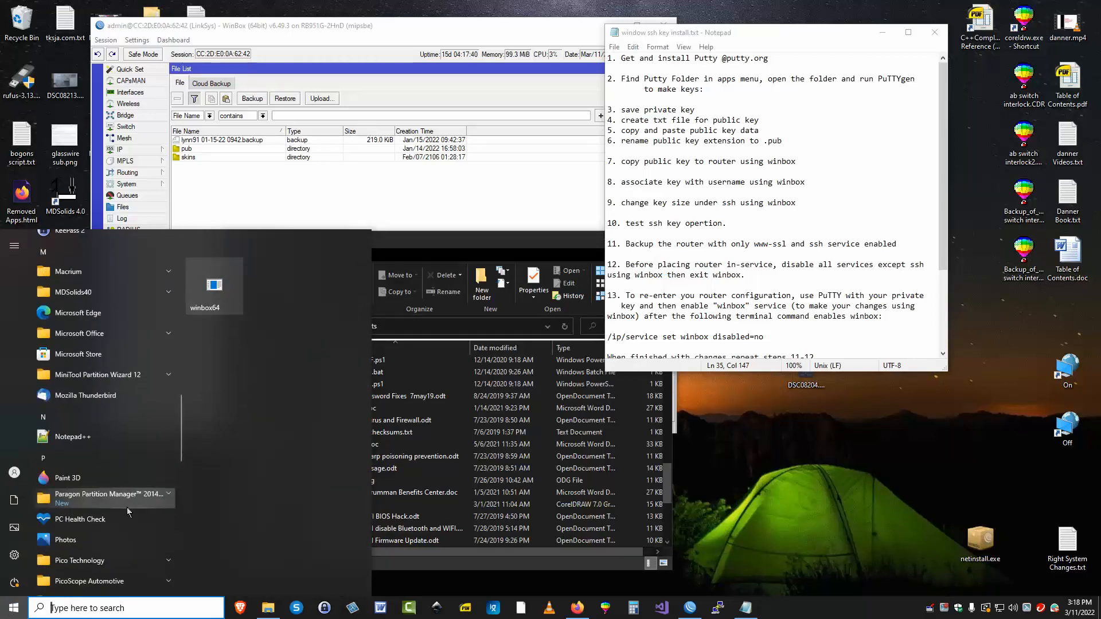
scroll(down, 3)
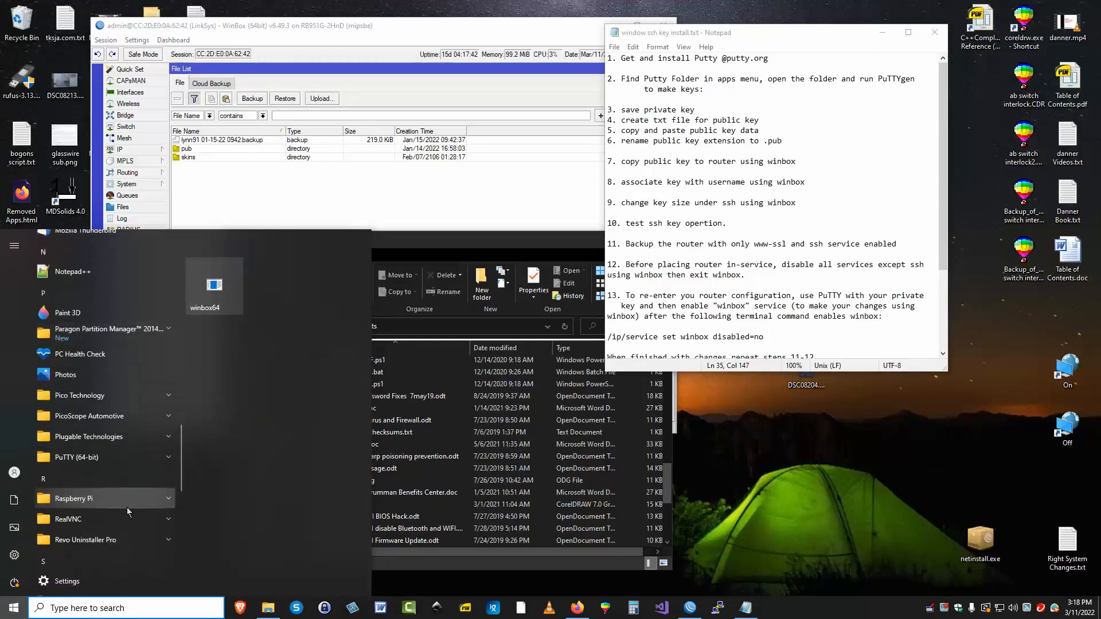
click(75, 456)
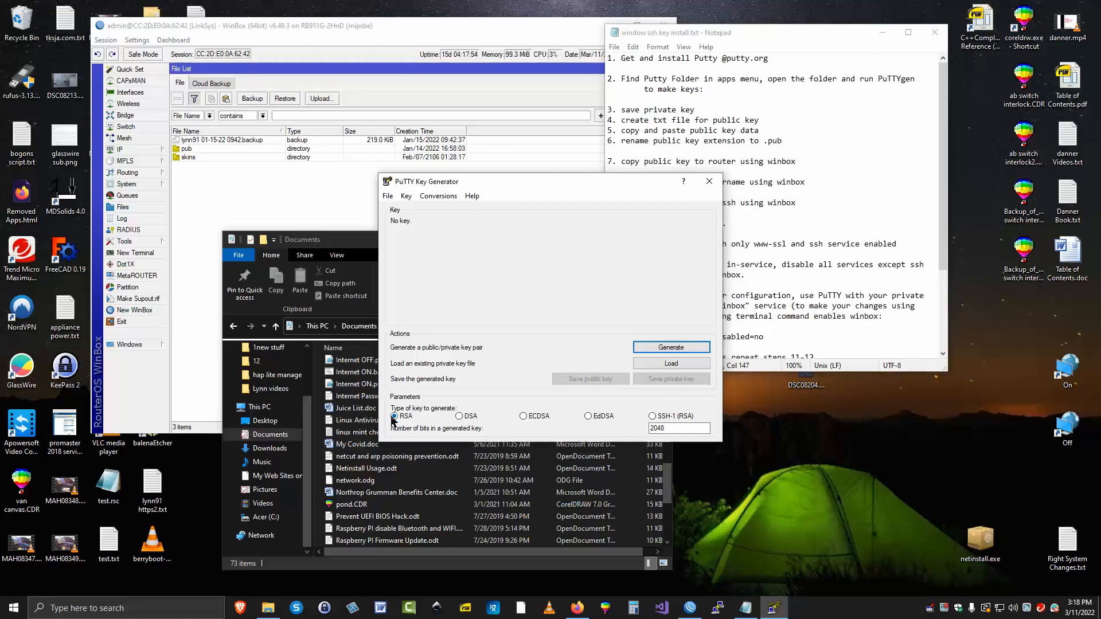
mouse_move(698, 442)
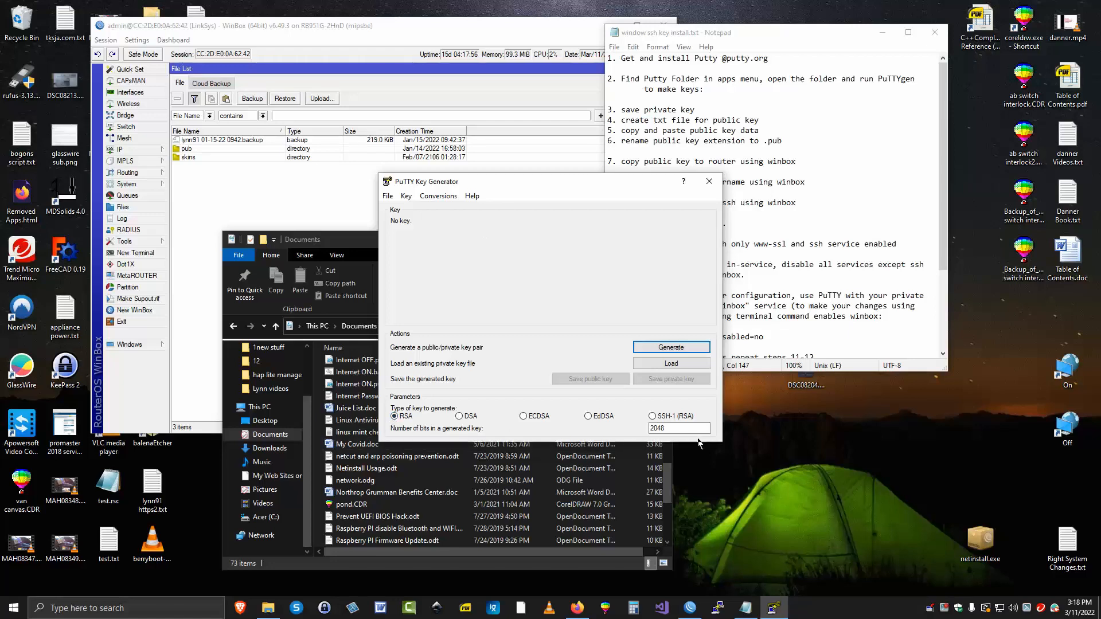
Step: Replace the 2048 key size with 8192 bits and start generating the RSA key
triple_click(678, 428)
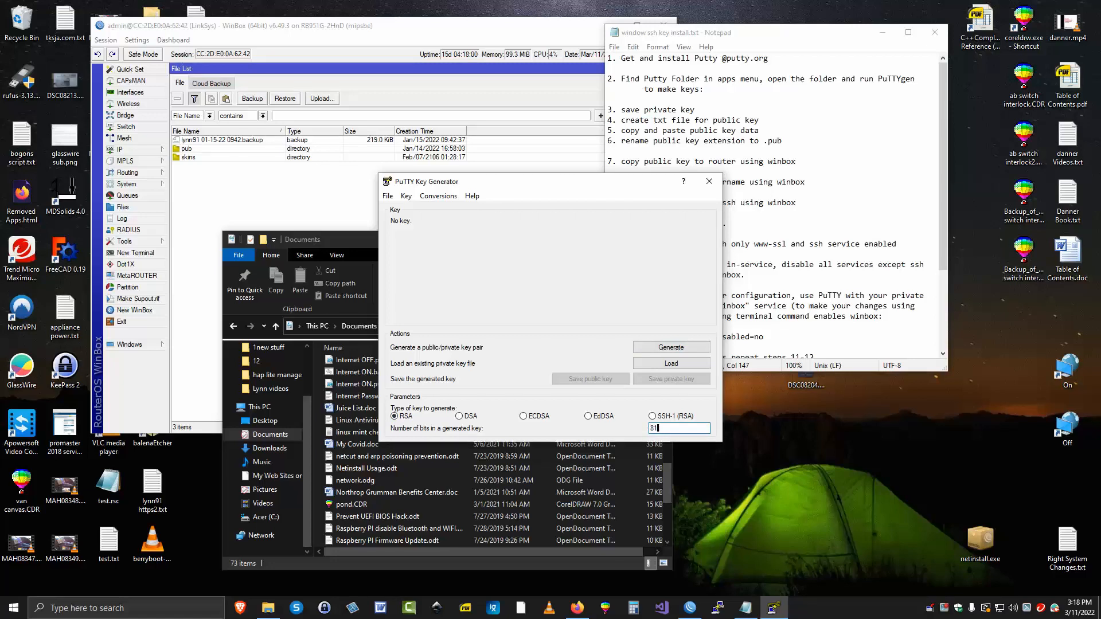
text(92)
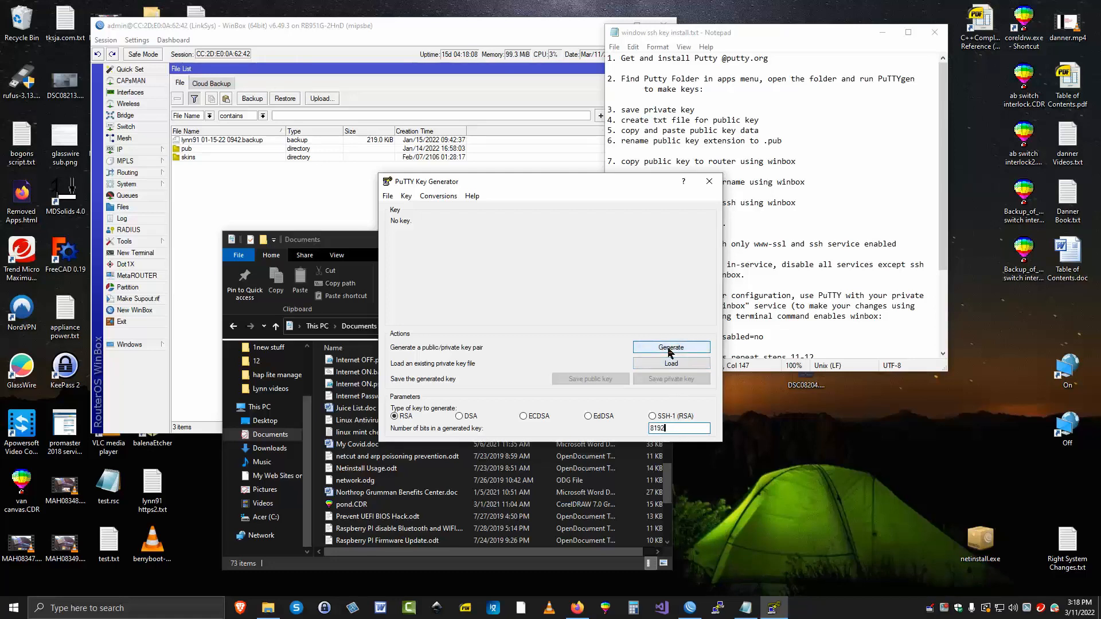
click(670, 347)
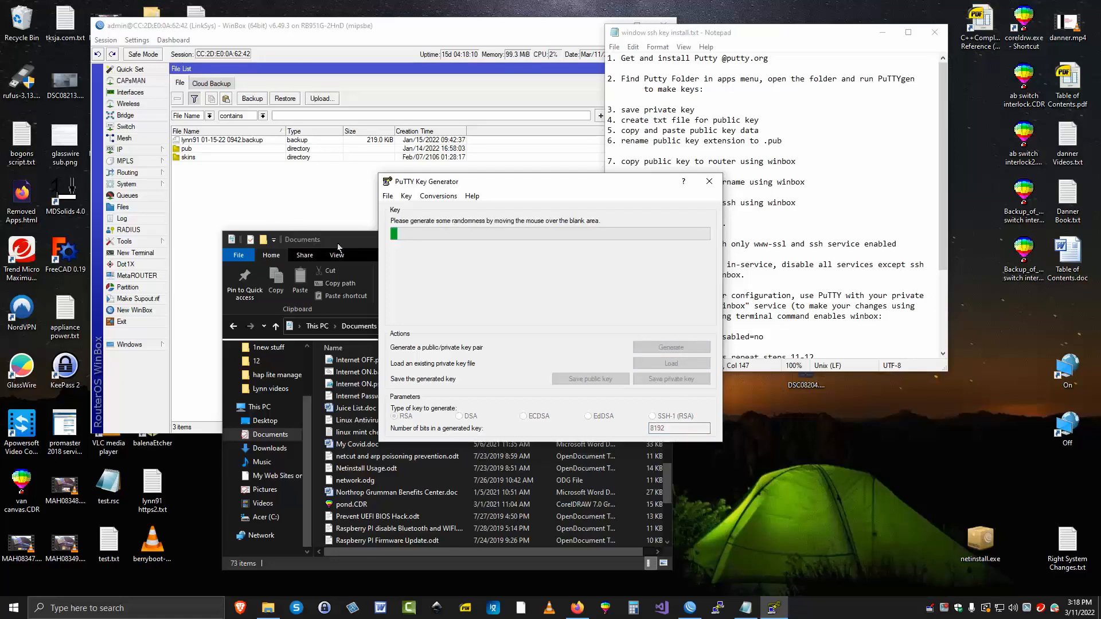
mouse_move(675, 223)
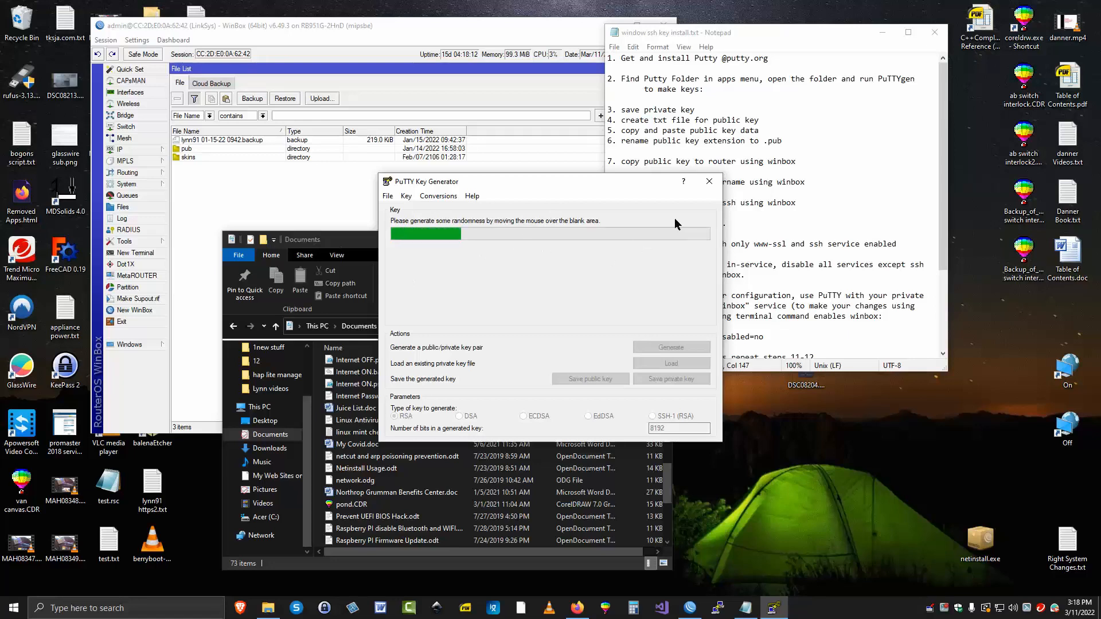
mouse_move(449, 237)
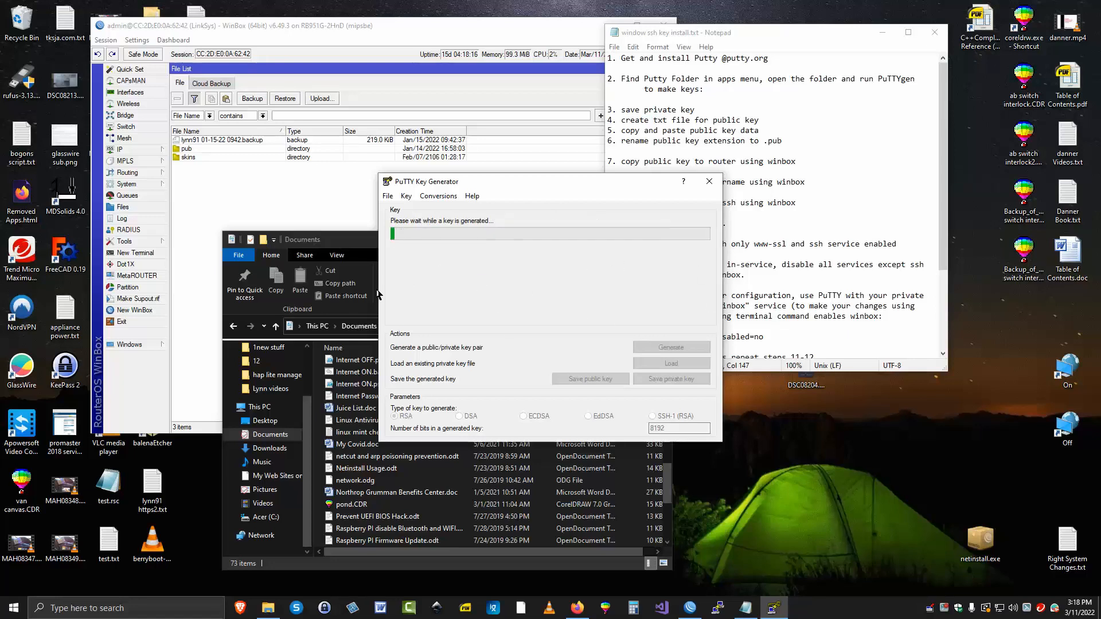
mouse_move(650, 303)
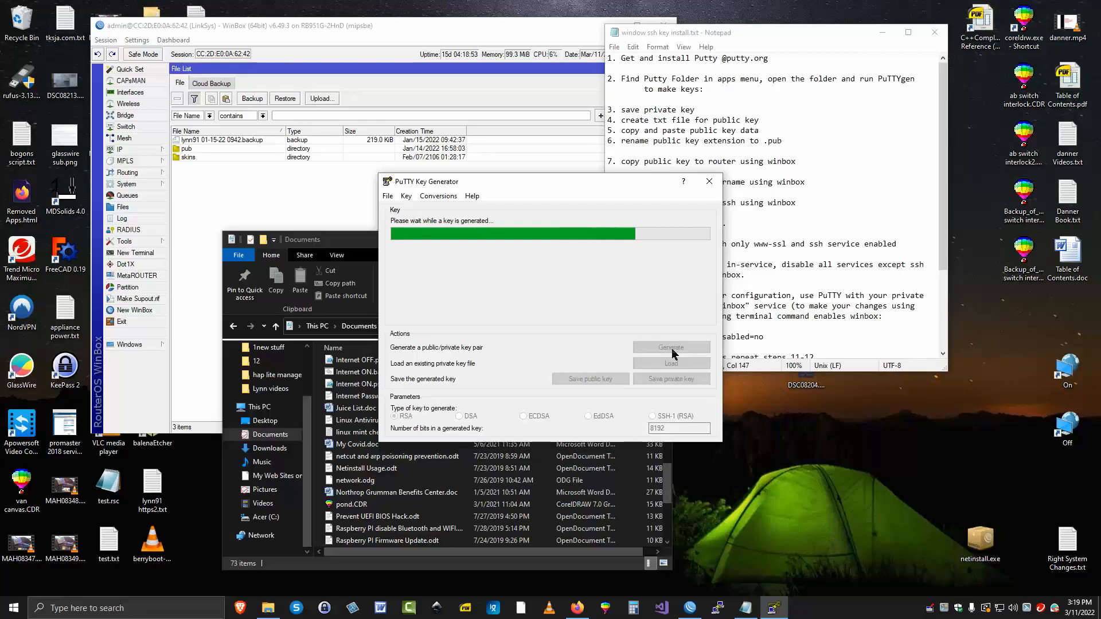
Step: Enter a key passphrase and type it again in Confirm passphrase
click(670, 347)
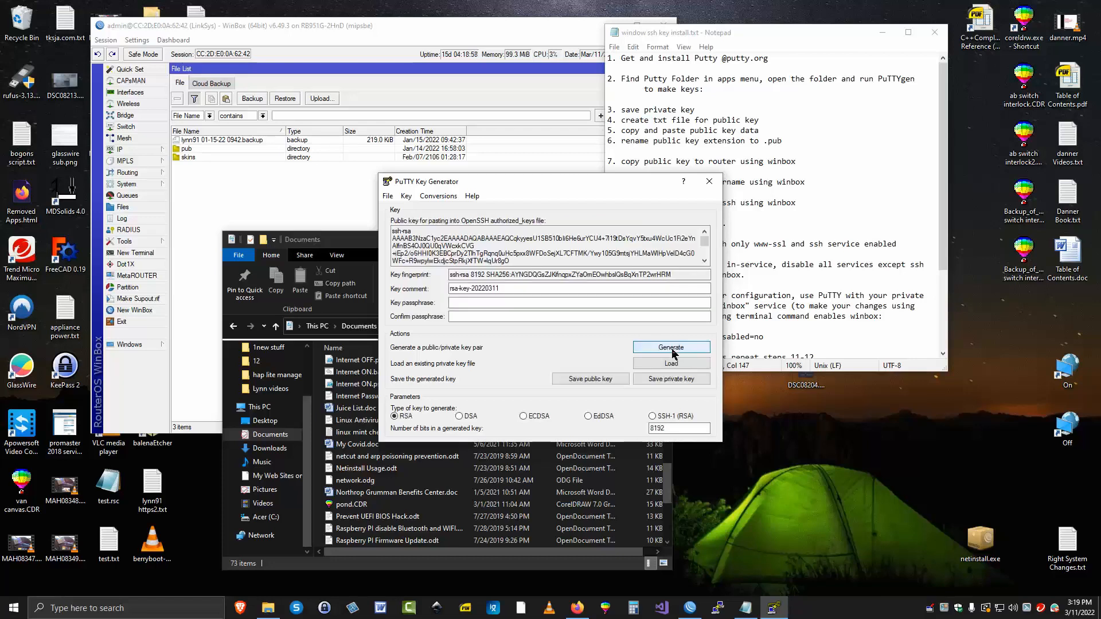
click(578, 302)
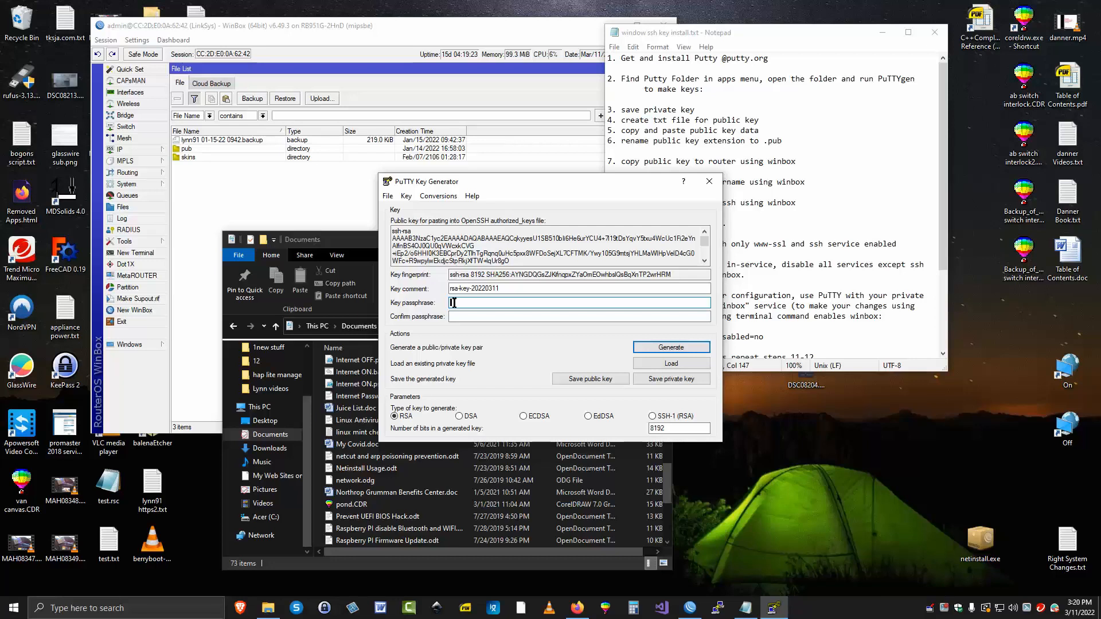
text(•••••)
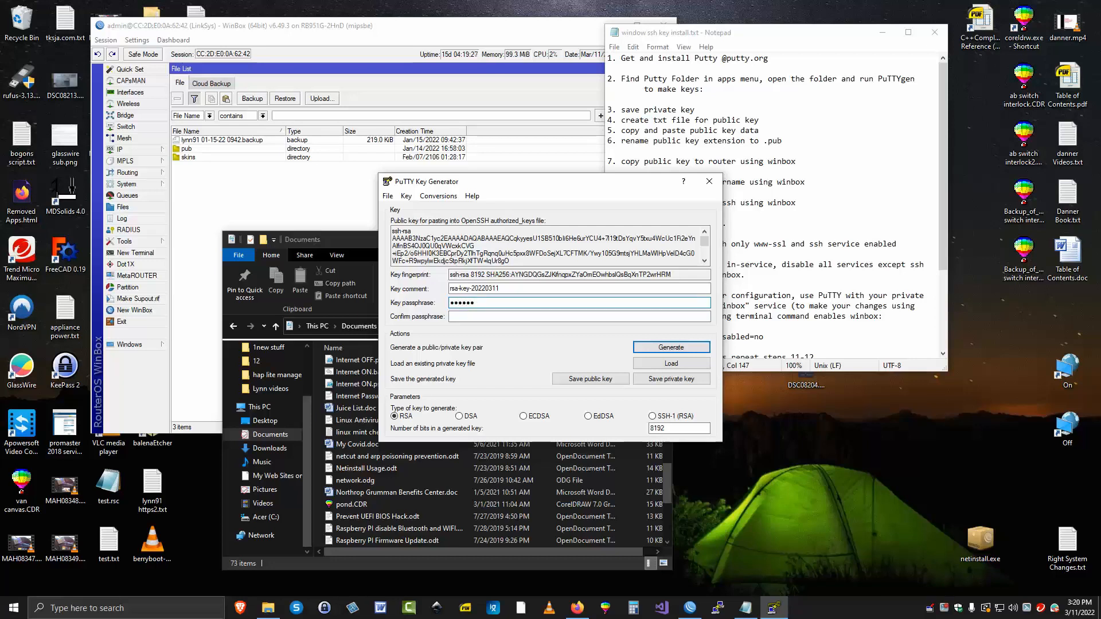
click(575, 316)
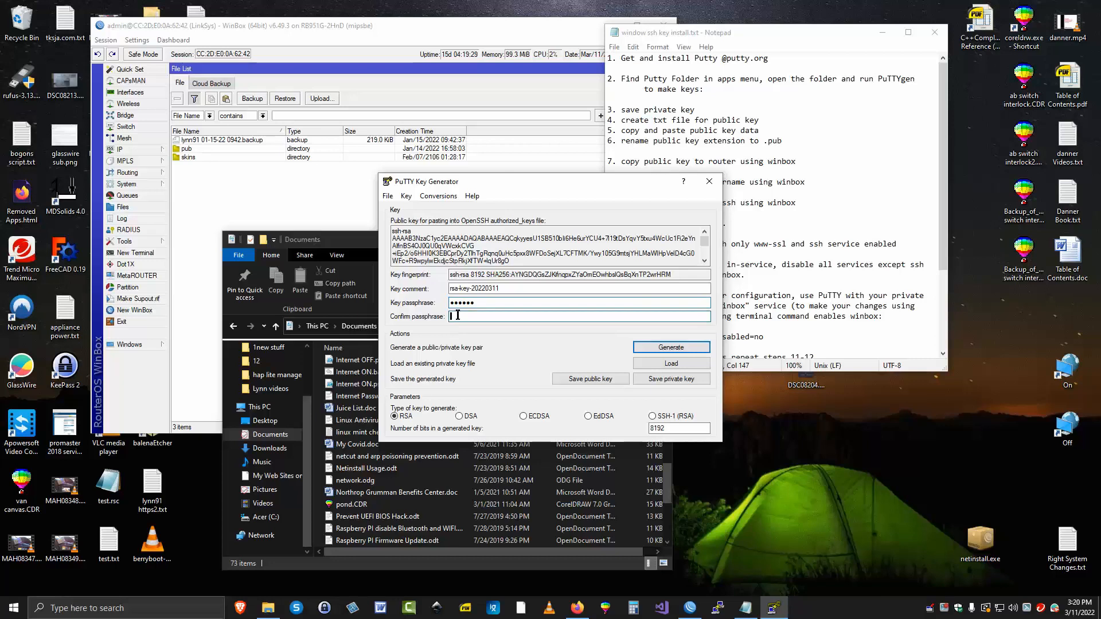
text(•••)
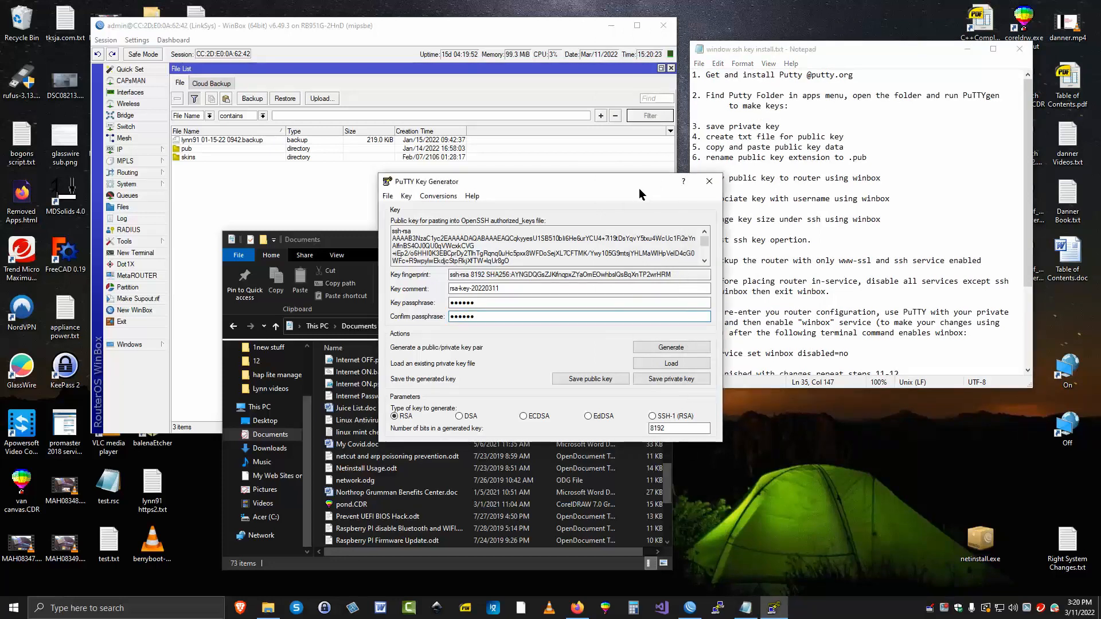
Step: Save the passphrase-protected private key as lynn1.ppk in Documents
click(669, 379)
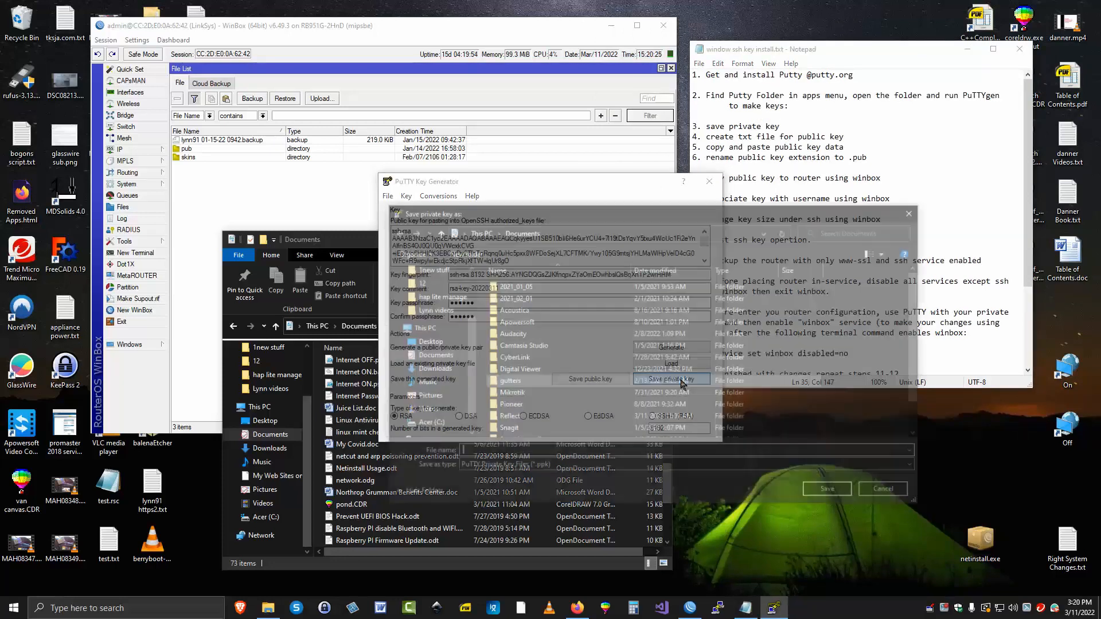
click(670, 379)
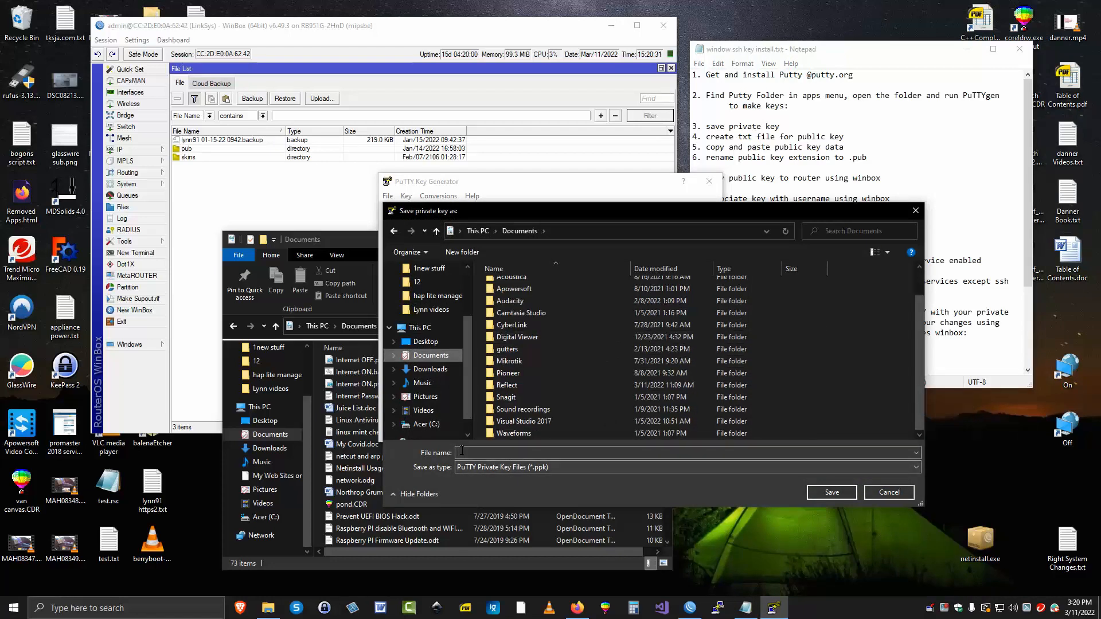
click(681, 452)
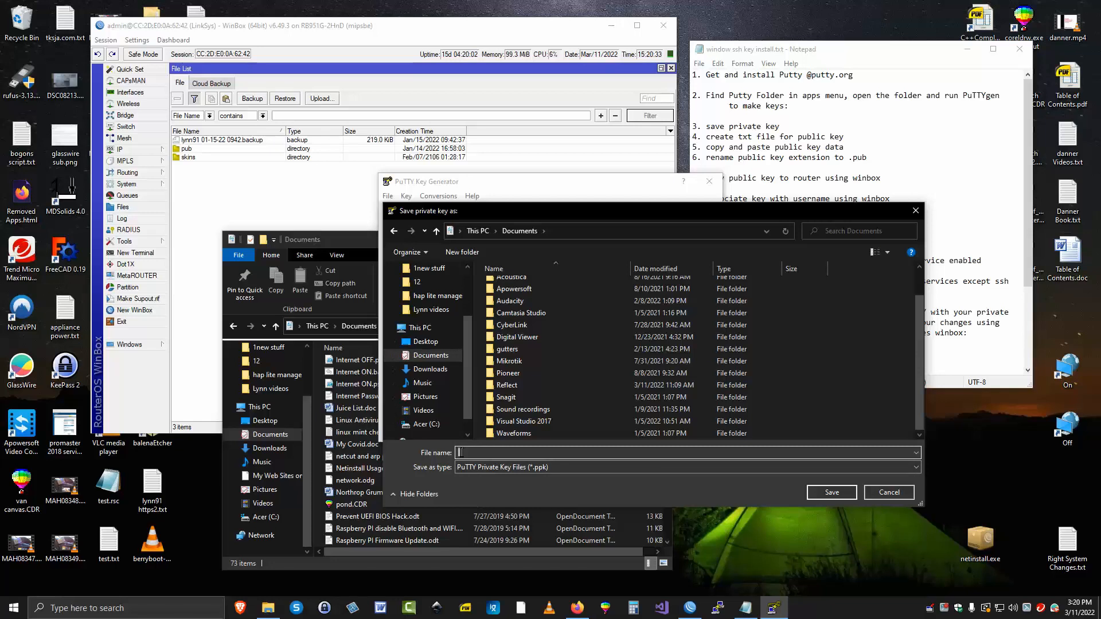
text(M)
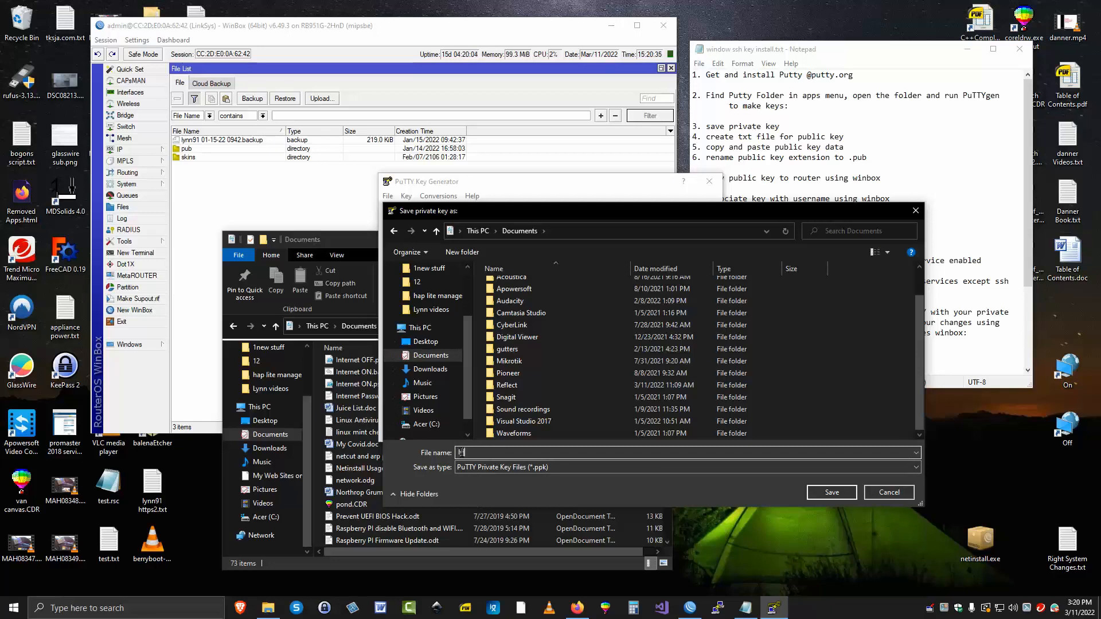
text(lynn1)
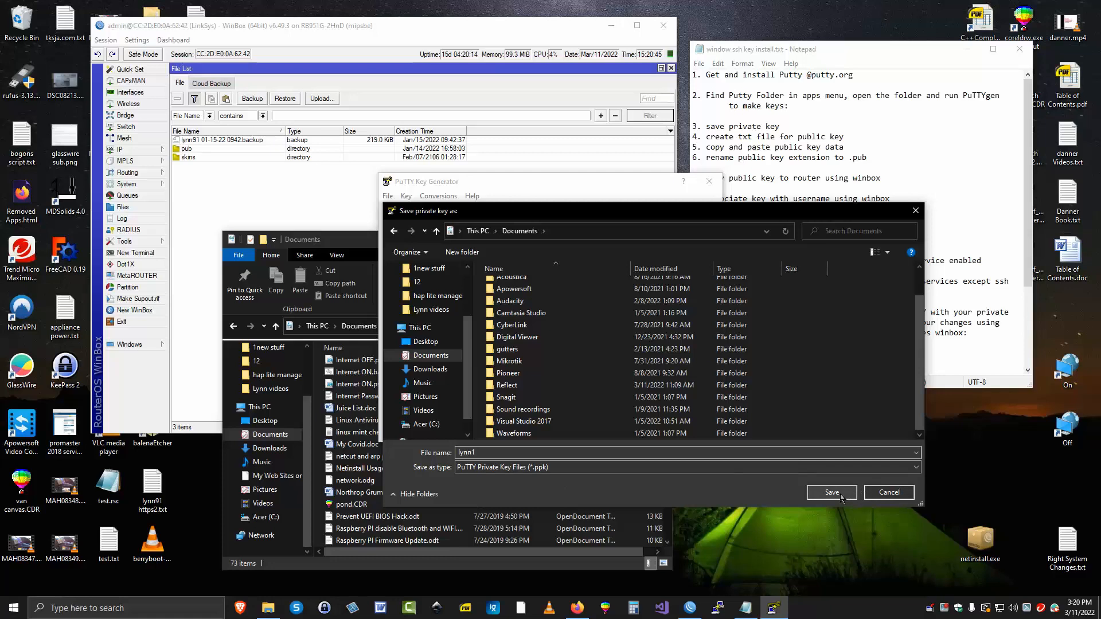
click(830, 491)
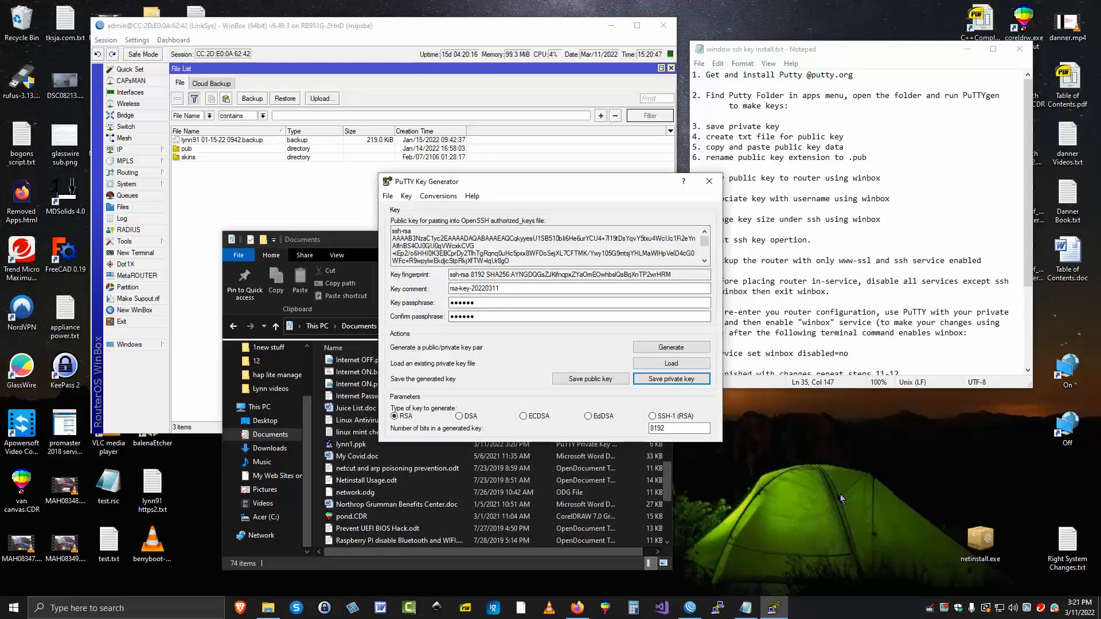
click(350, 444)
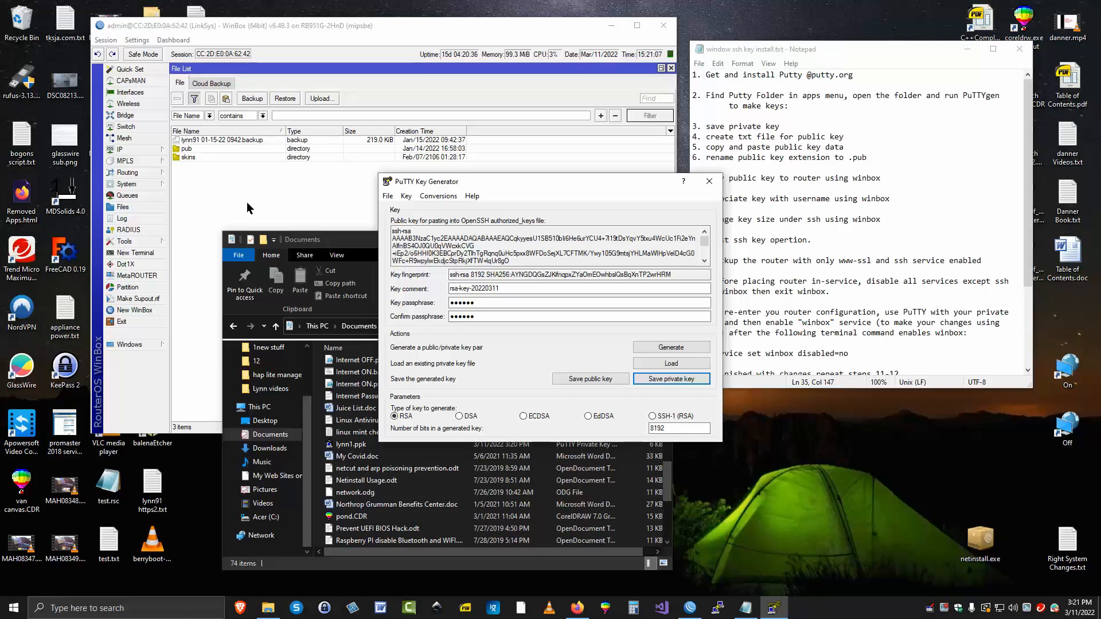
Step: Create a new empty text document named lynn91.txt in Documents
click(350, 444)
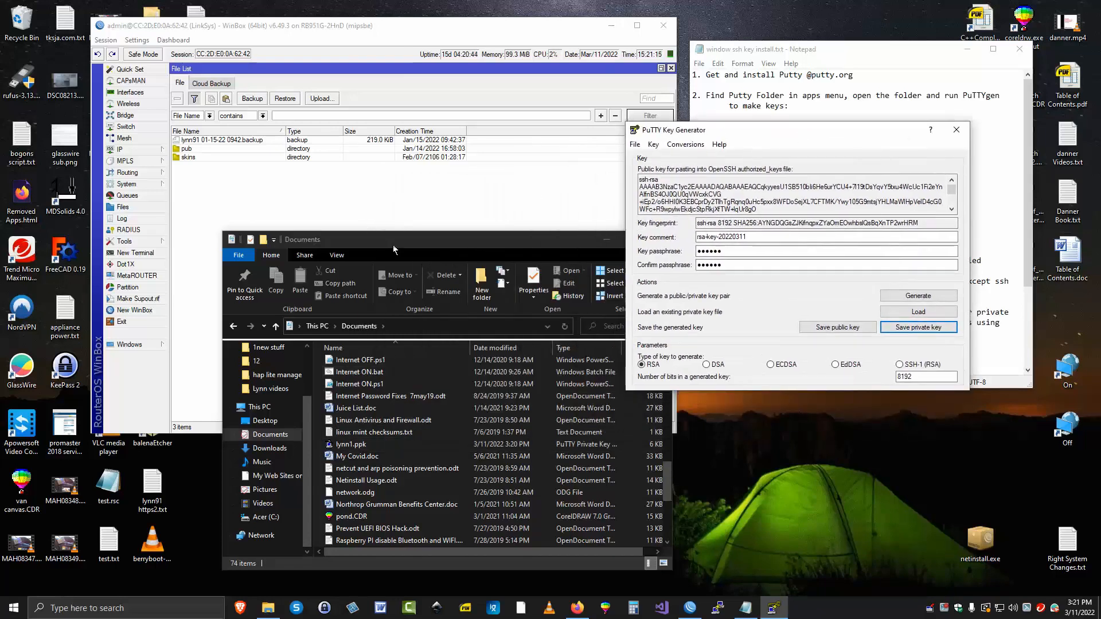
scroll(up, 3)
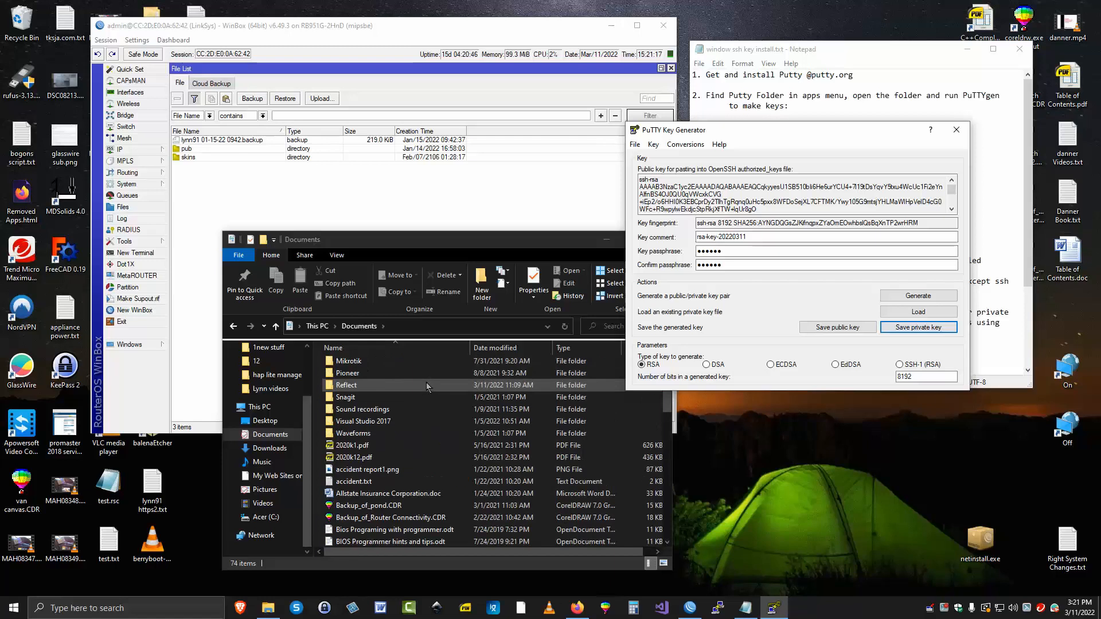
scroll(up, 3)
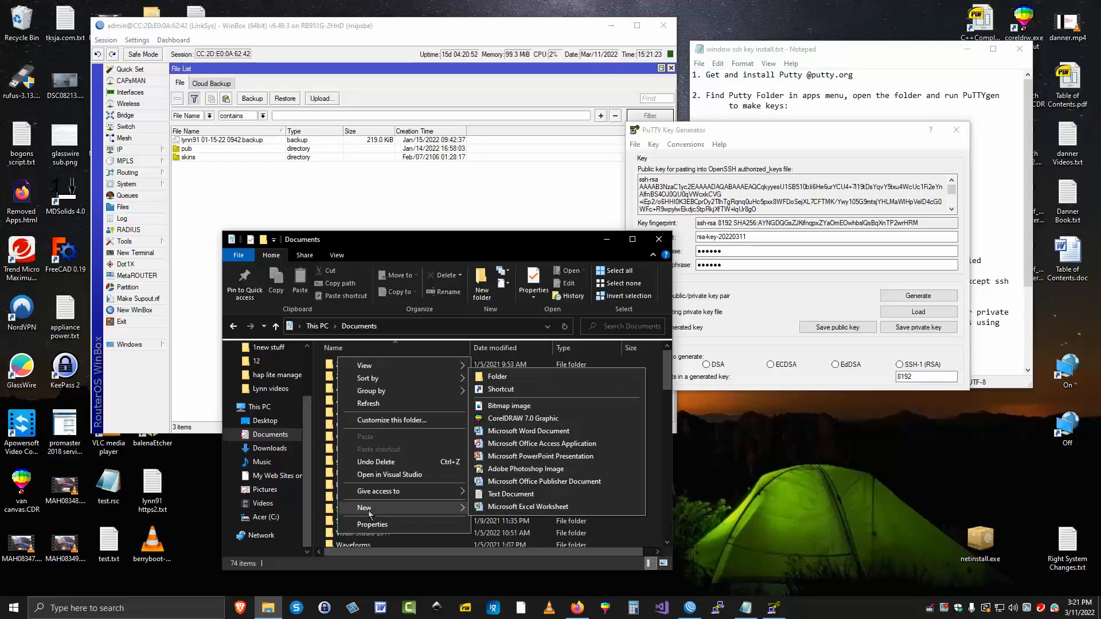
mouse_move(510, 494)
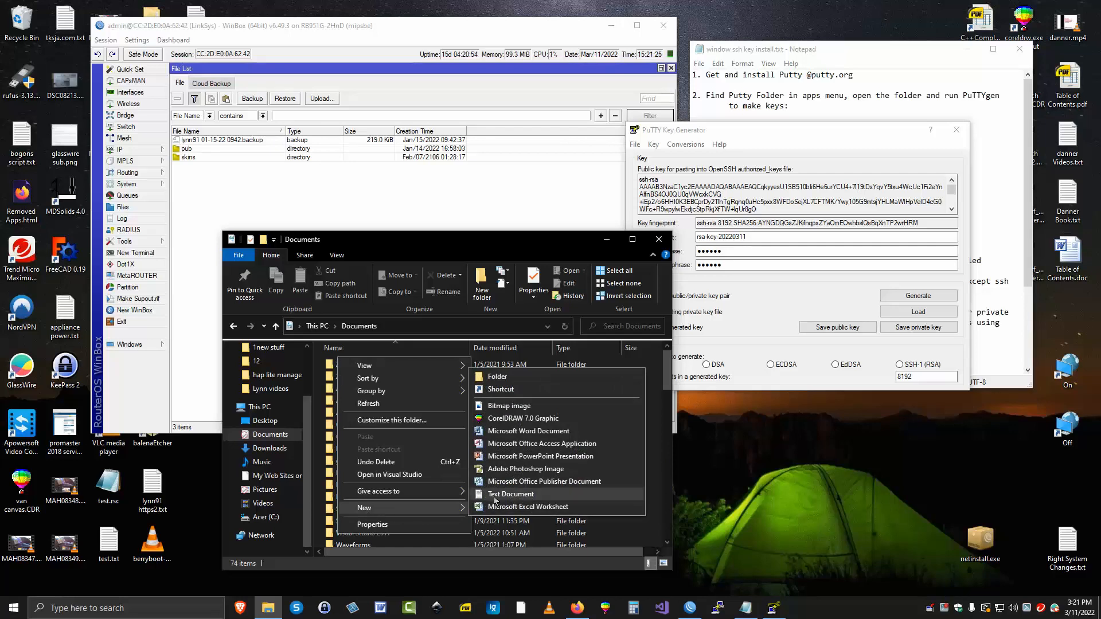
click(510, 494)
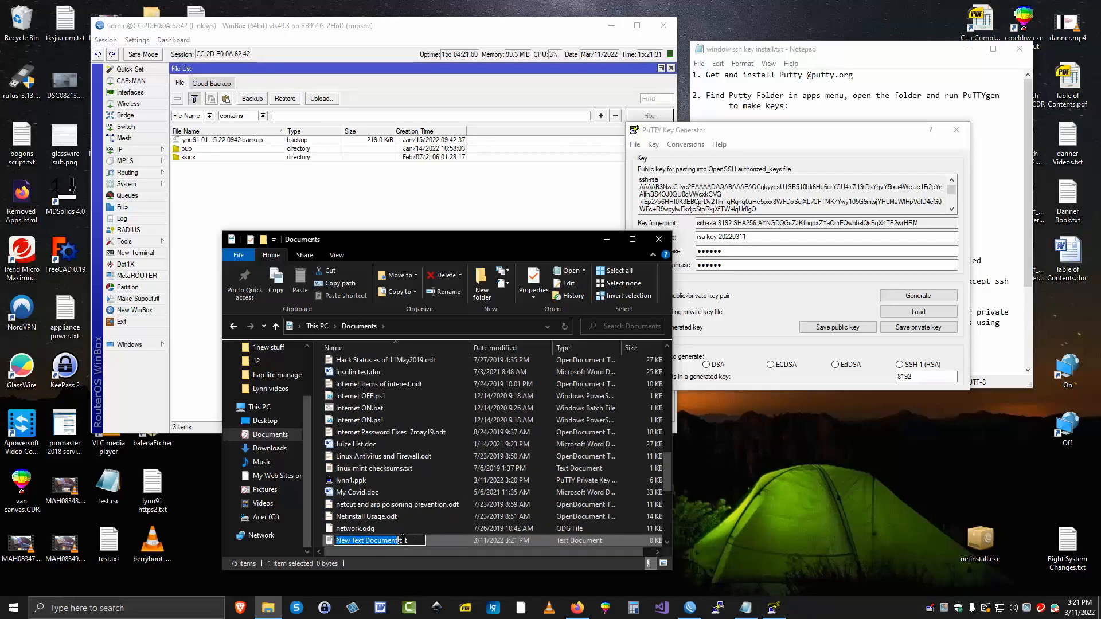
text(lynn91.txt)
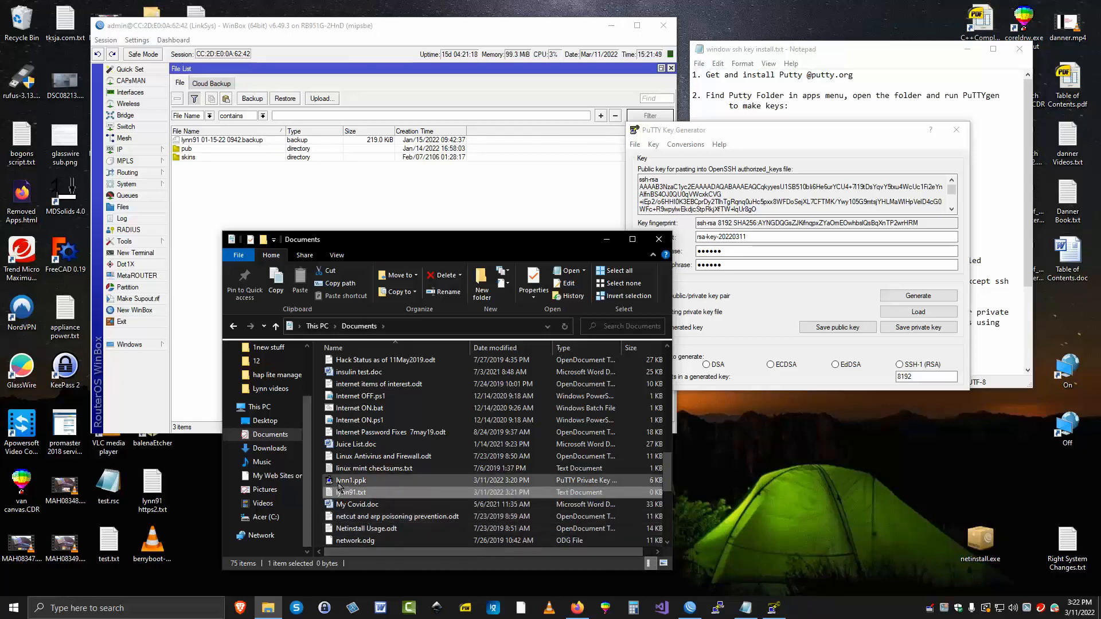
Step: Rename the private key file to lynn91.ppk and select lynn91.txt
right_click(350, 480)
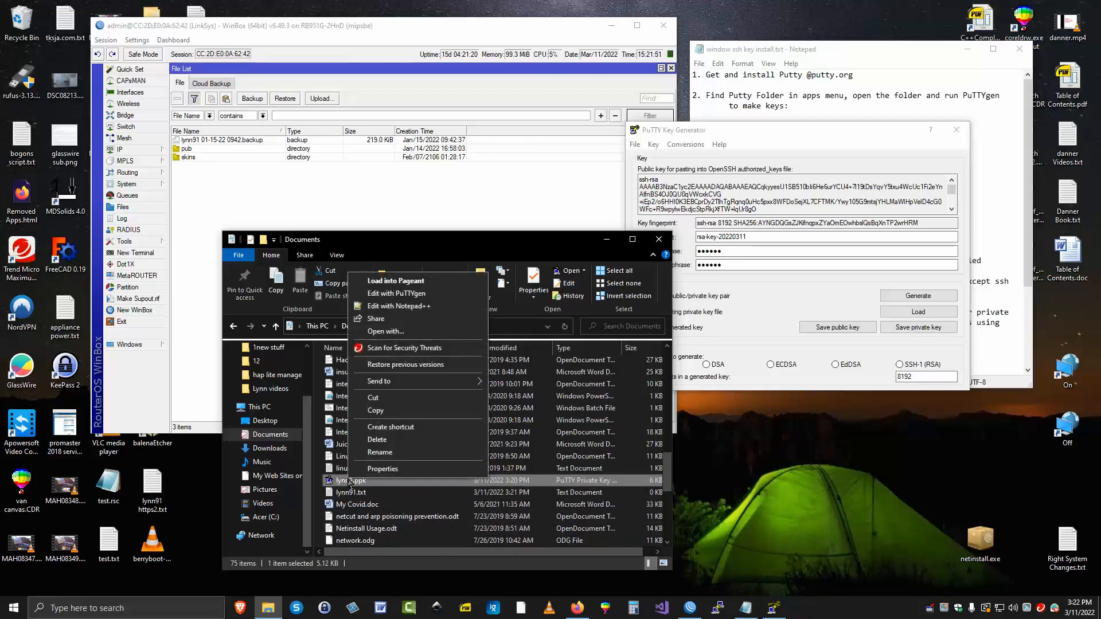
click(379, 453)
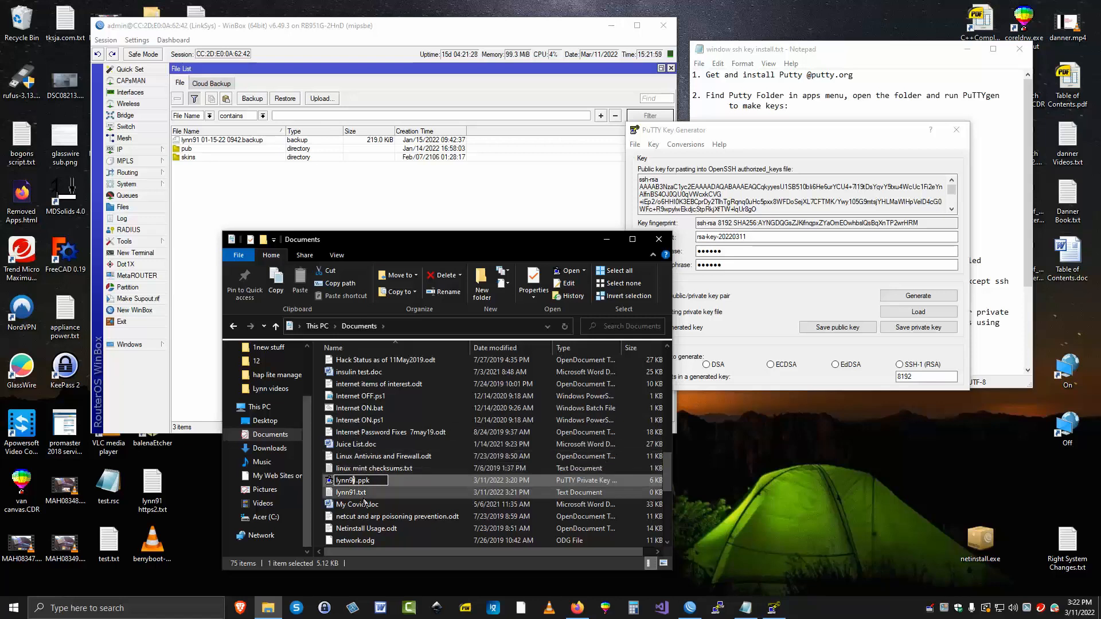
click(351, 492)
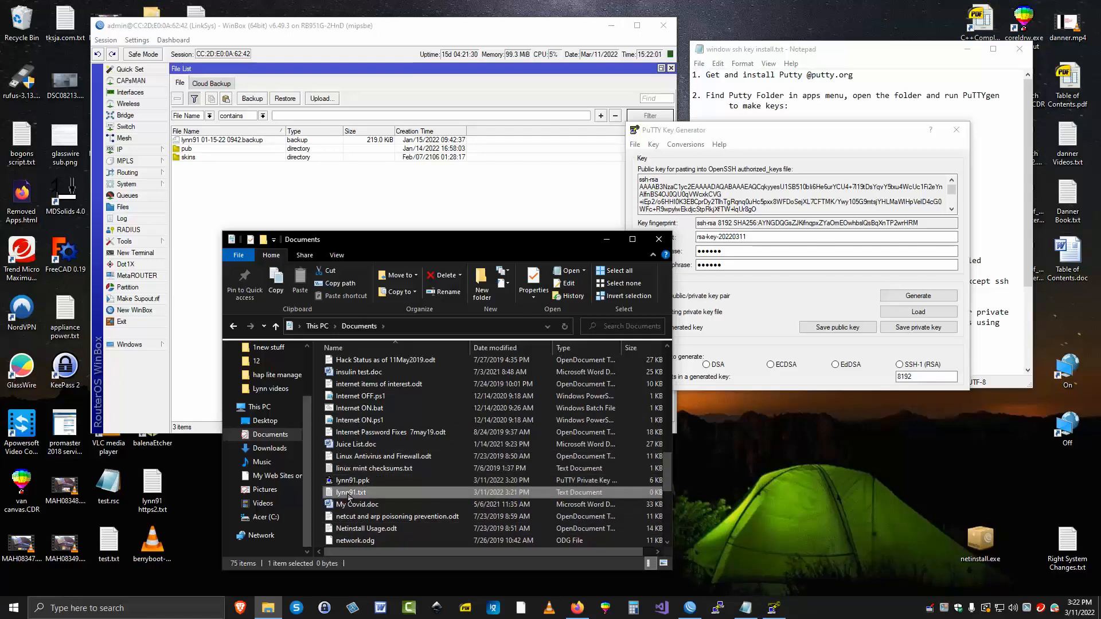
mouse_move(358, 495)
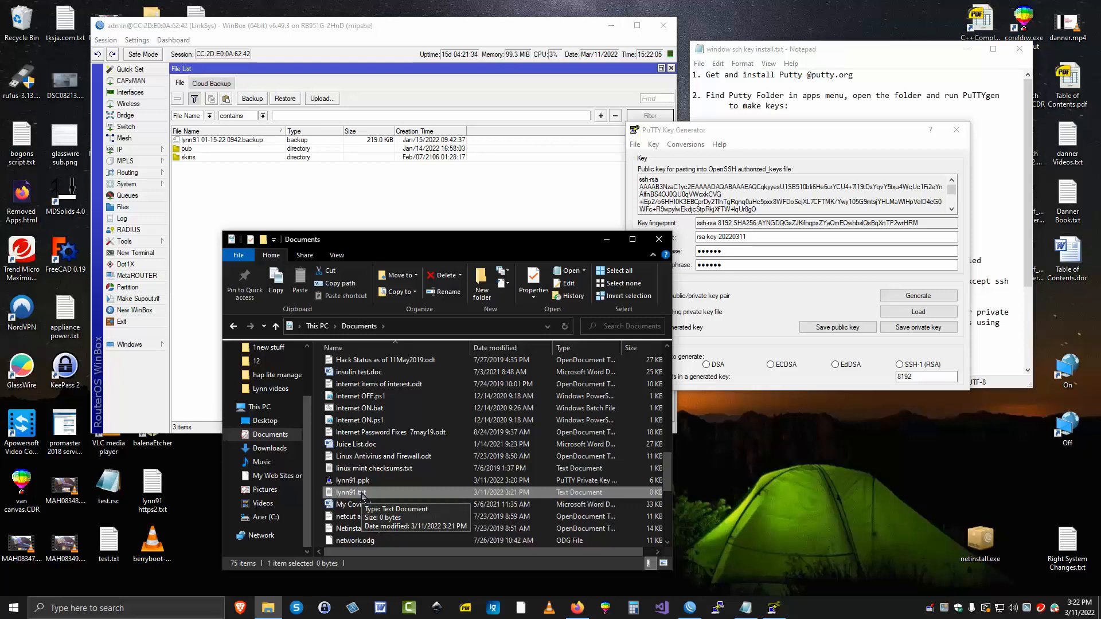
Step: Open lynn91.txt and copy all of PuTTYgen's public key text
double_click(350, 492)
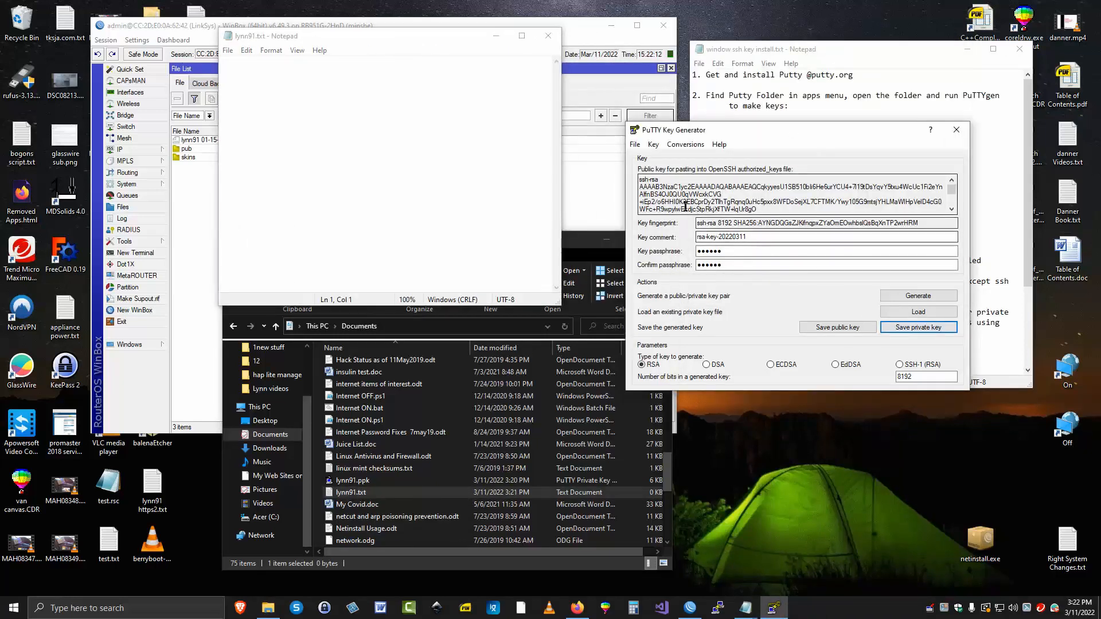
right_click(681, 204)
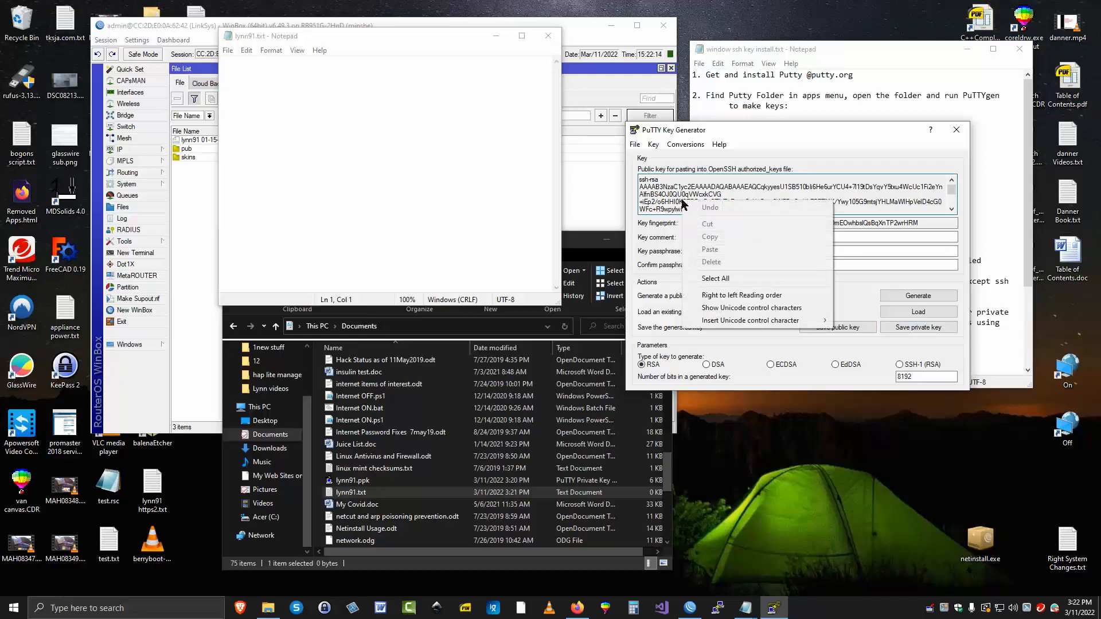
click(714, 278)
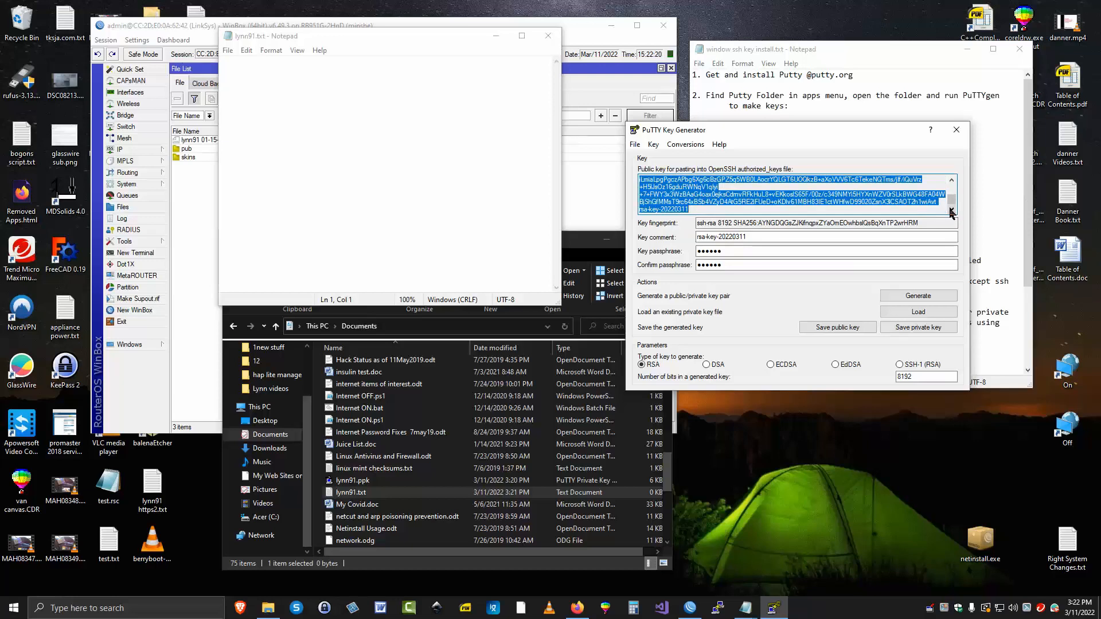
right_click(785, 193)
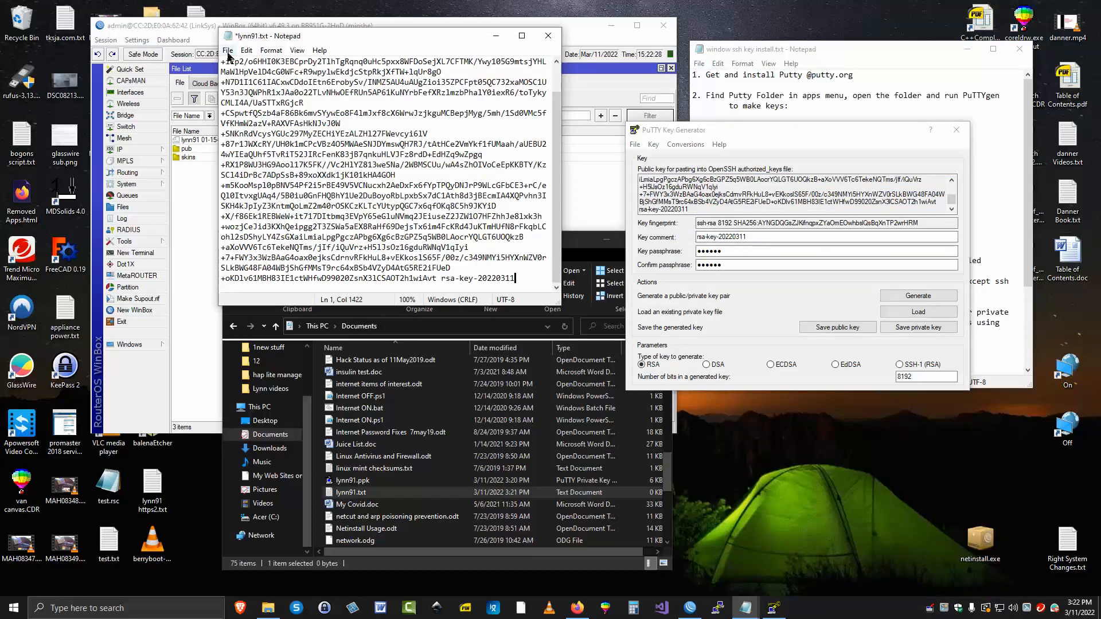
Step: Save lynn91.txt with the pasted public key
click(227, 50)
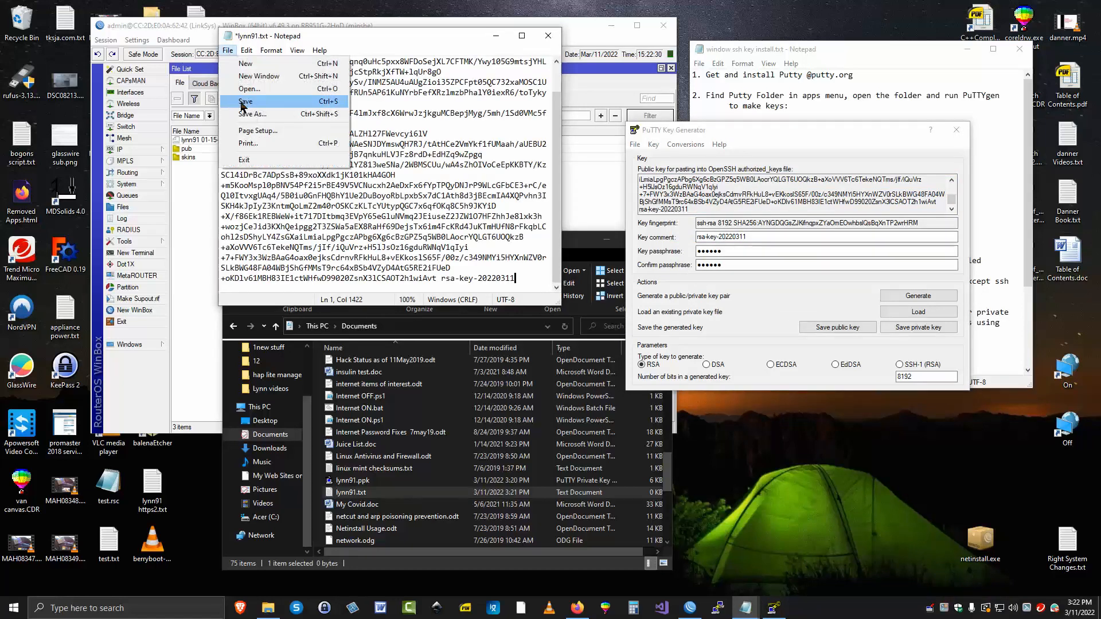
click(244, 101)
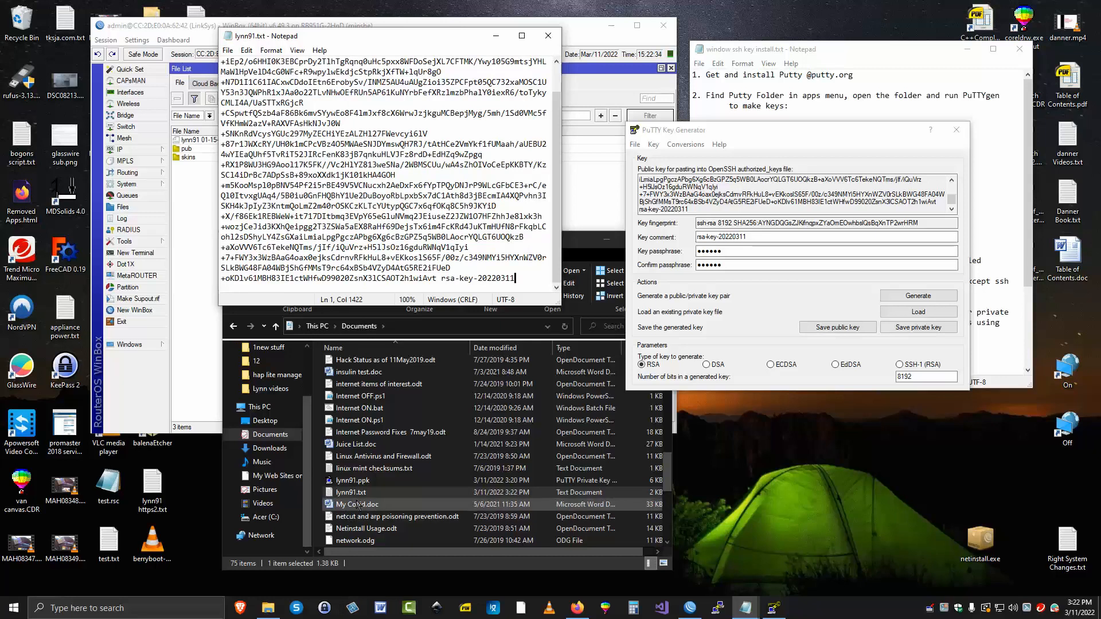
click(351, 491)
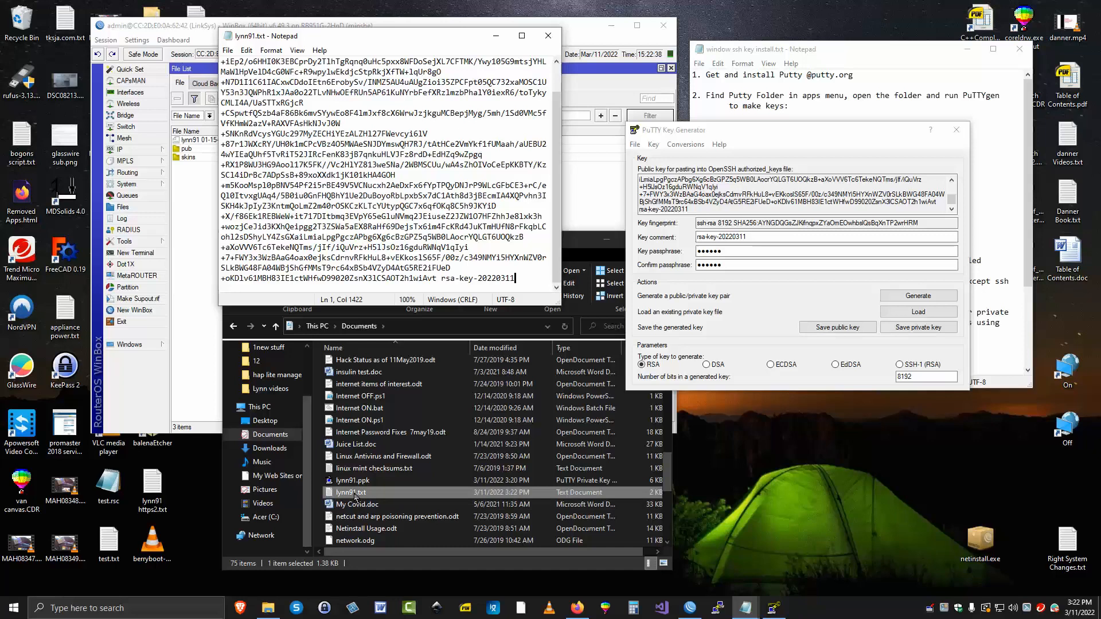
Step: Rename lynn91.txt to lynn91.pub and accept the extension-change warning
right_click(349, 492)
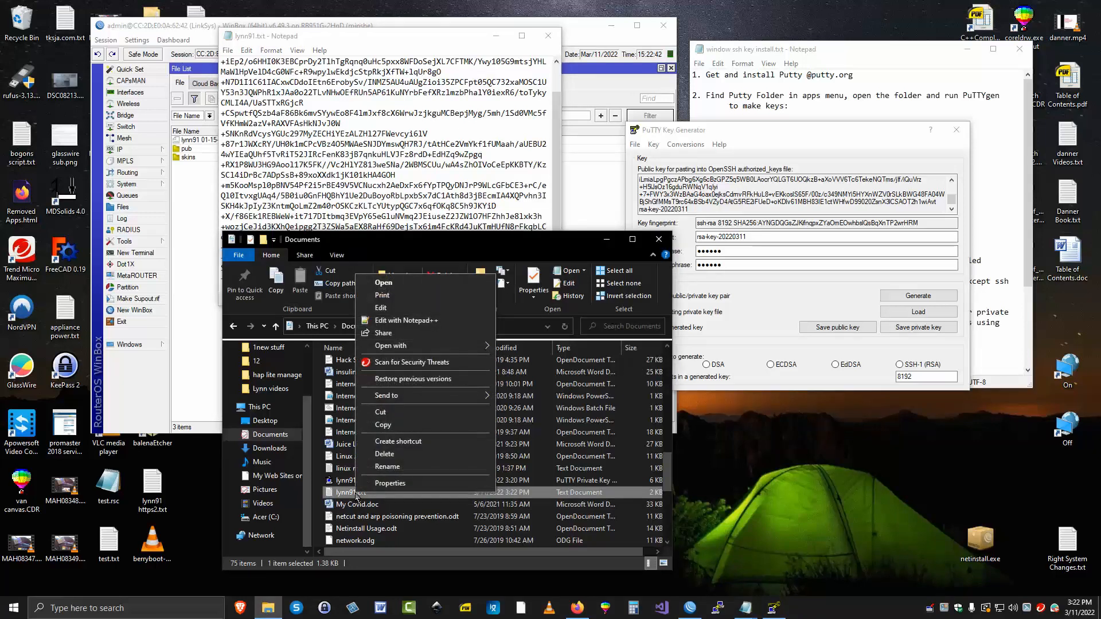
mouse_move(398, 441)
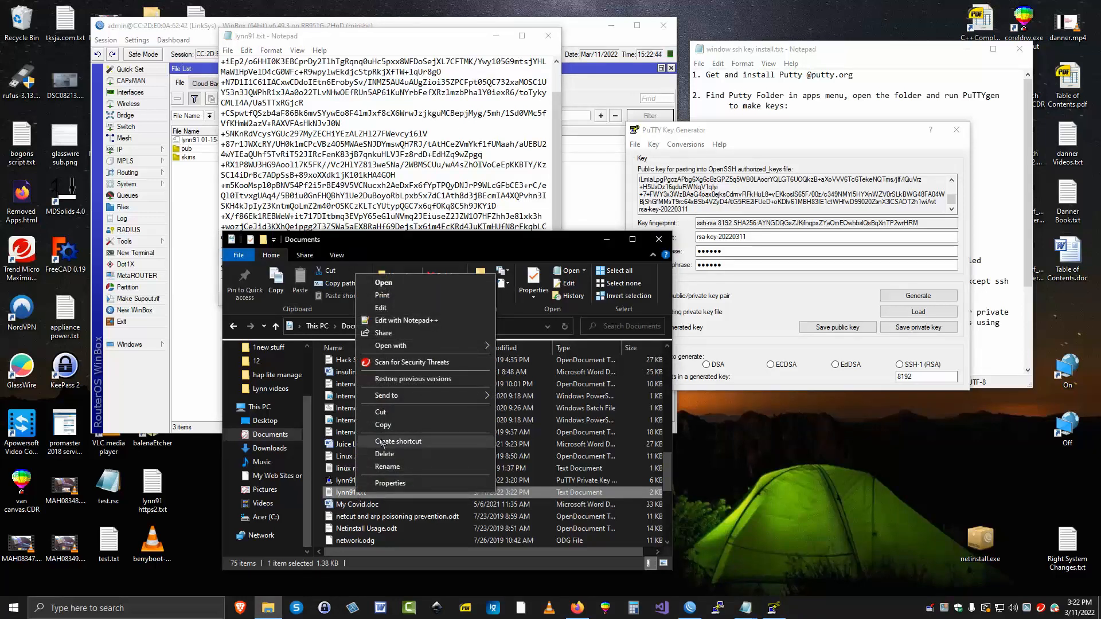
mouse_move(387, 466)
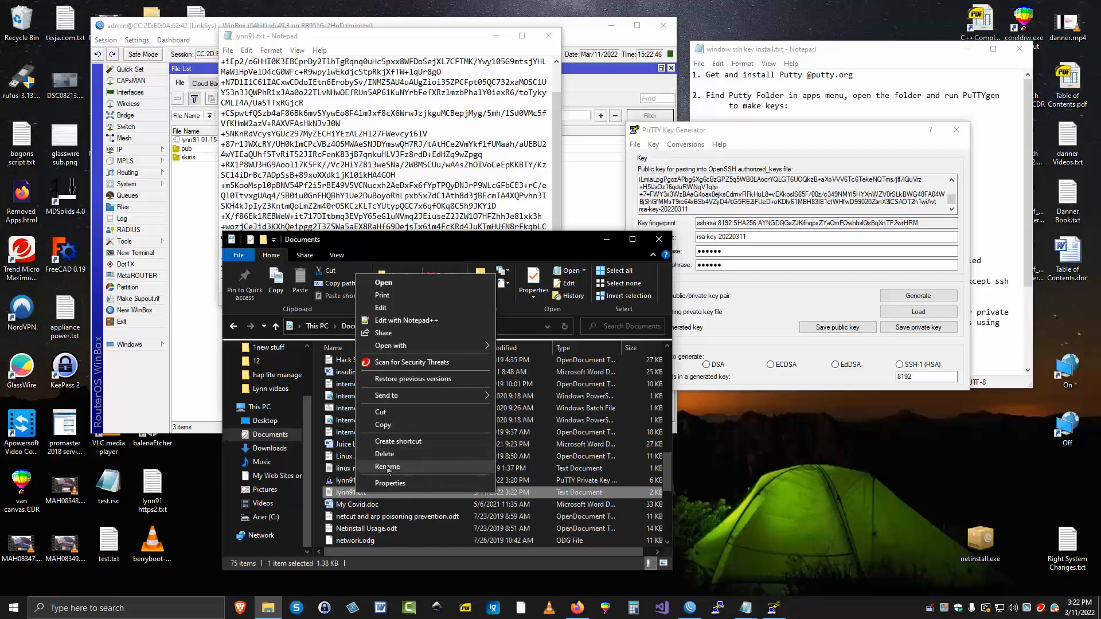
click(387, 466)
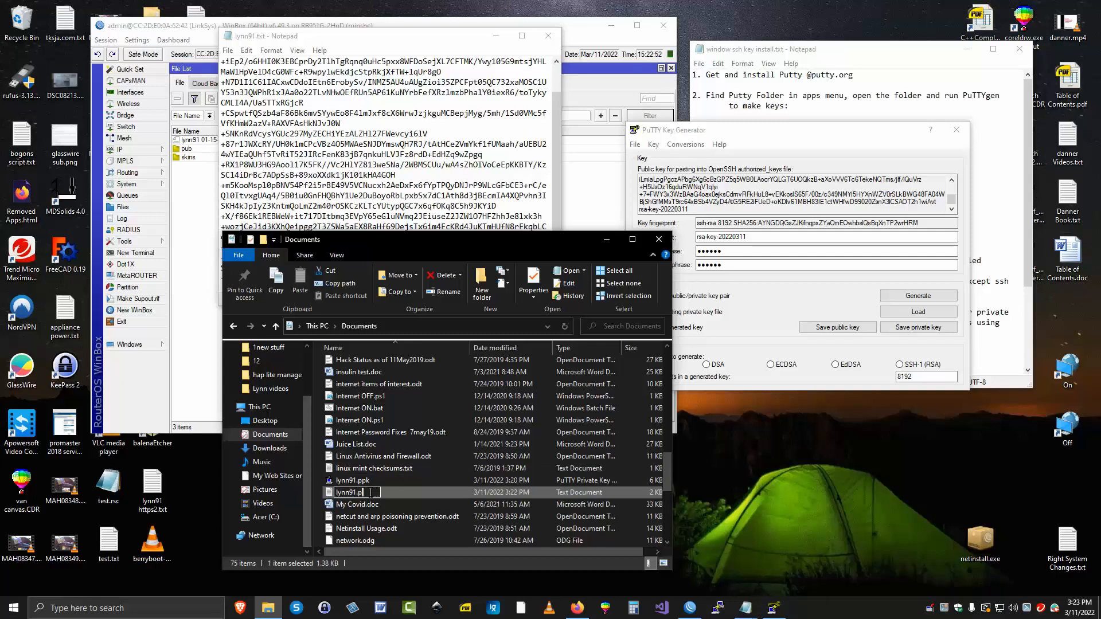
text(ub)
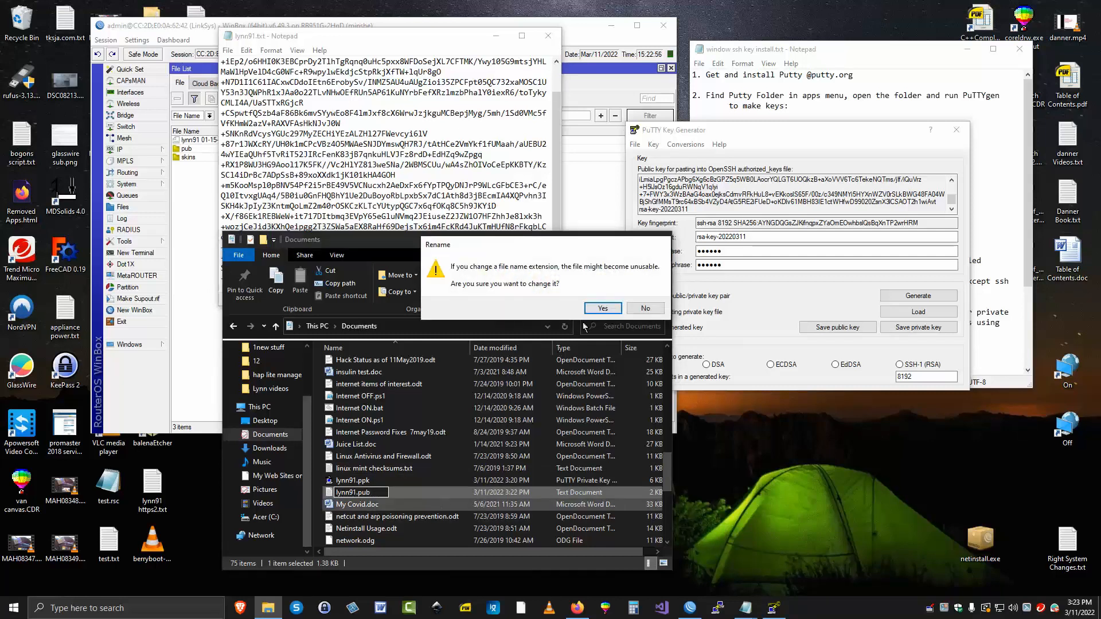
click(601, 308)
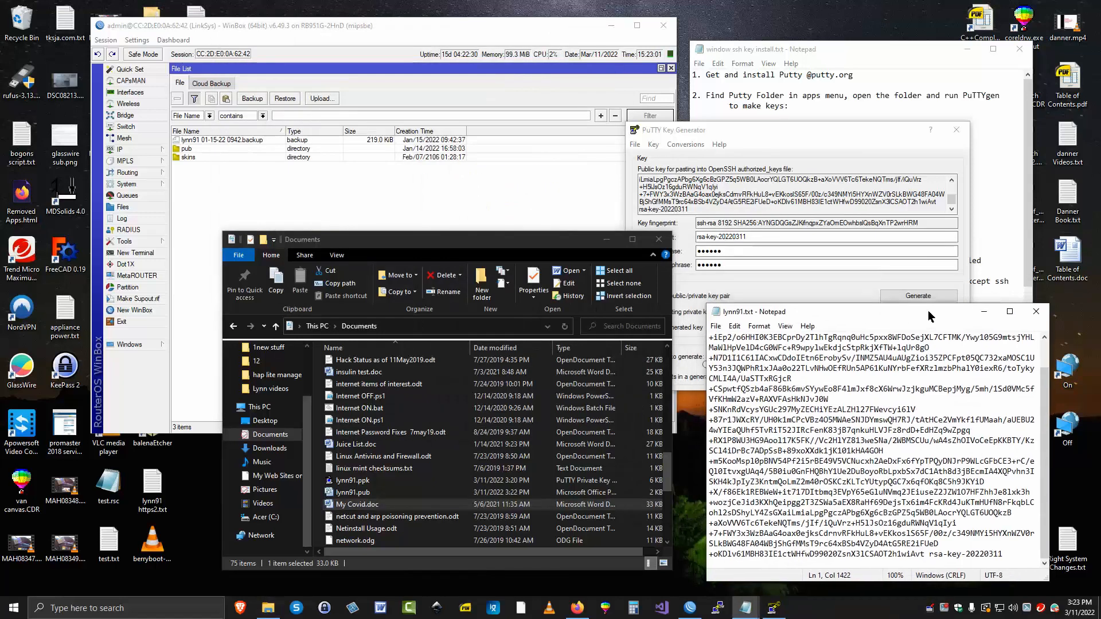
mouse_move(140, 210)
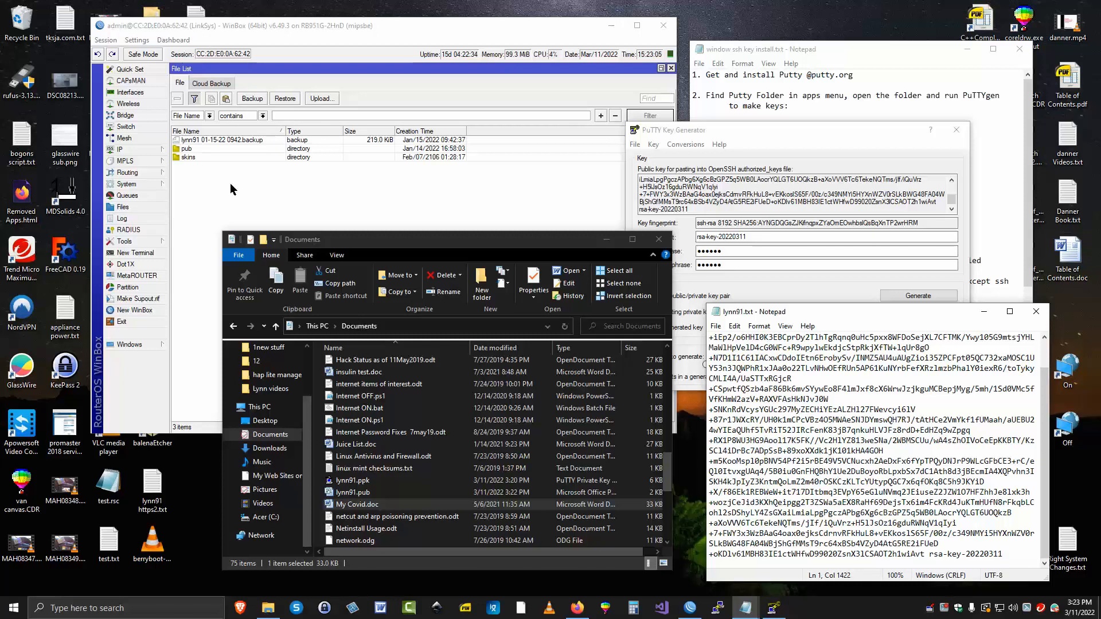
Step: Drag lynn91.pub from Documents into the WinBox Files list
click(351, 491)
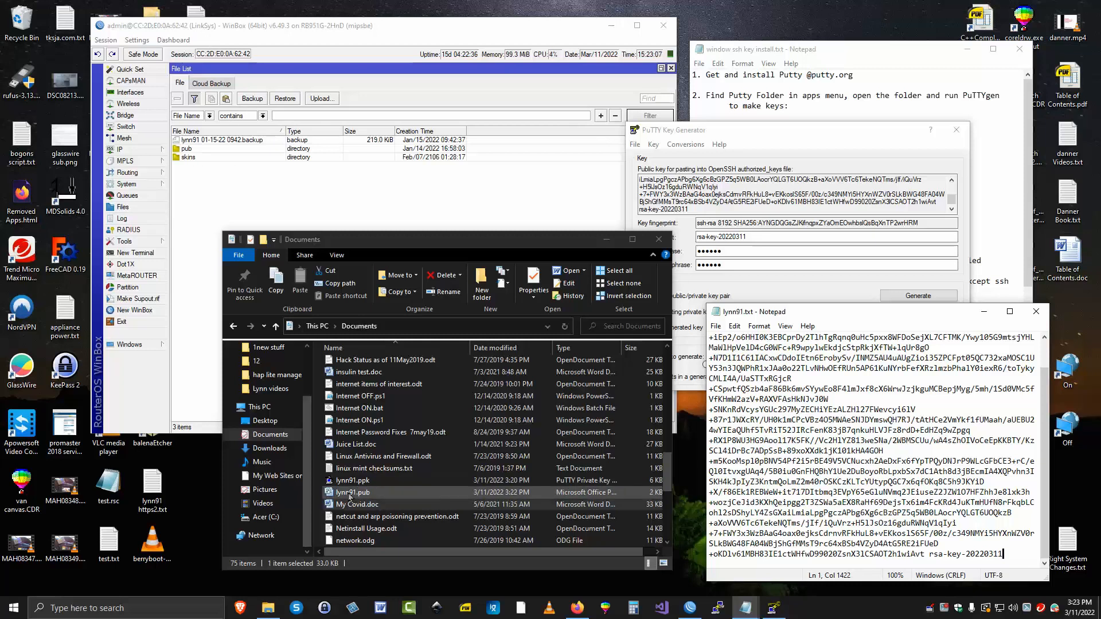
click(357, 504)
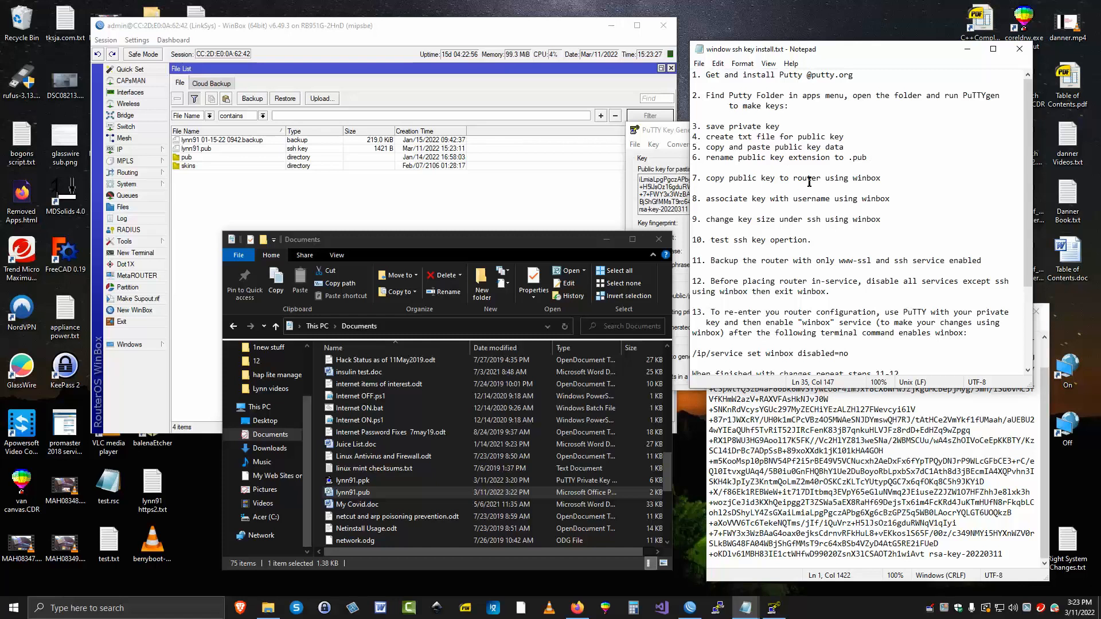
mouse_move(885, 181)
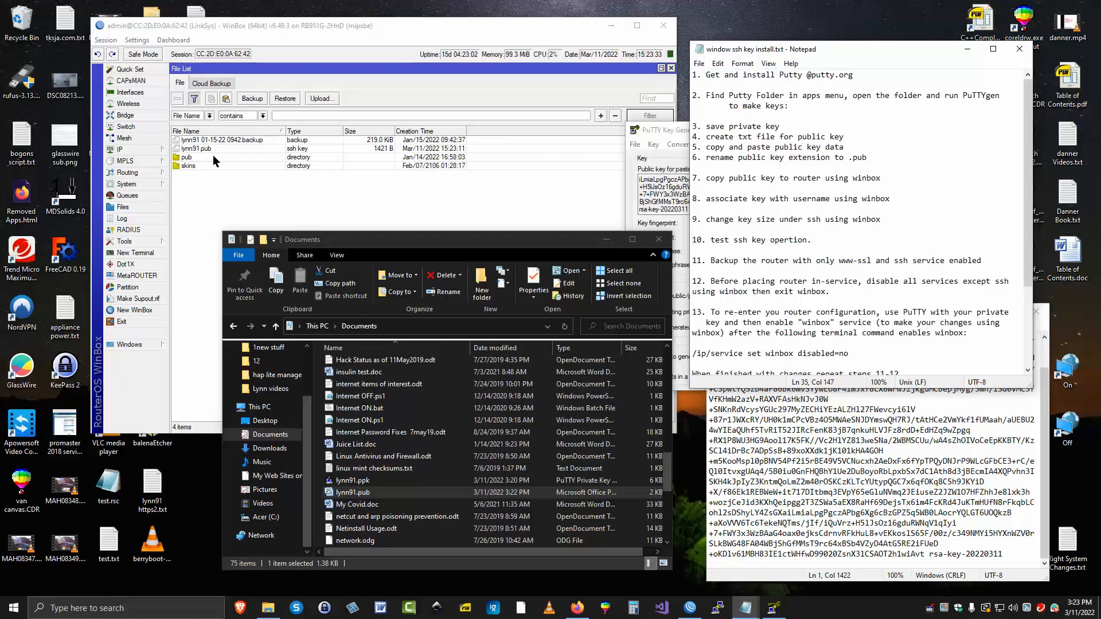
mouse_move(139, 160)
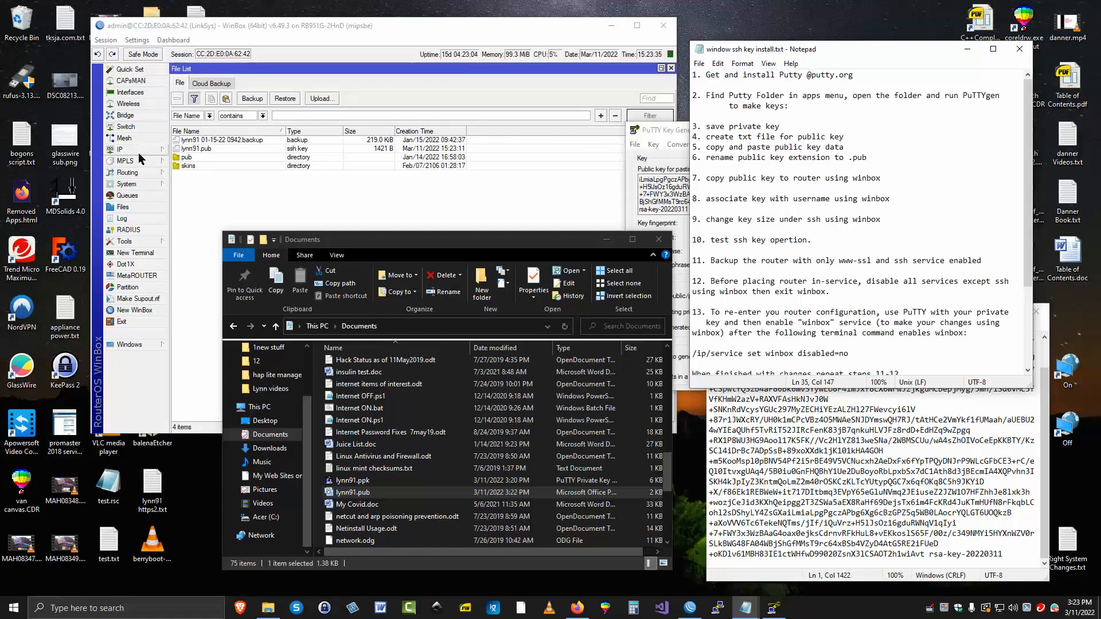
mouse_move(128, 173)
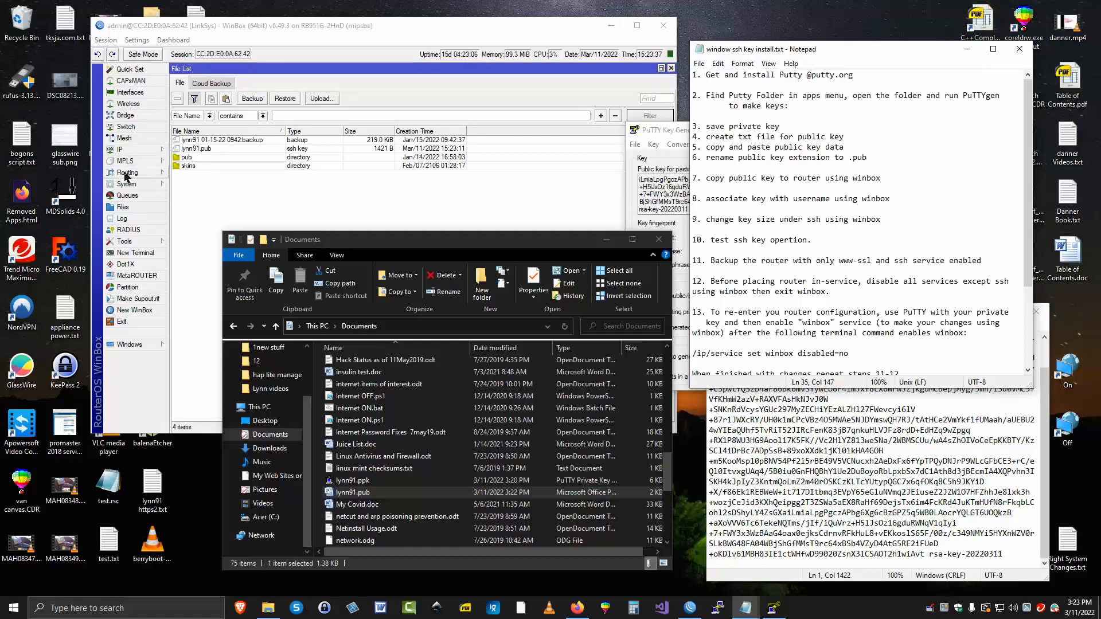
Step: Import lynn91.pub as an SSH key for adduser, then close the User List
click(128, 184)
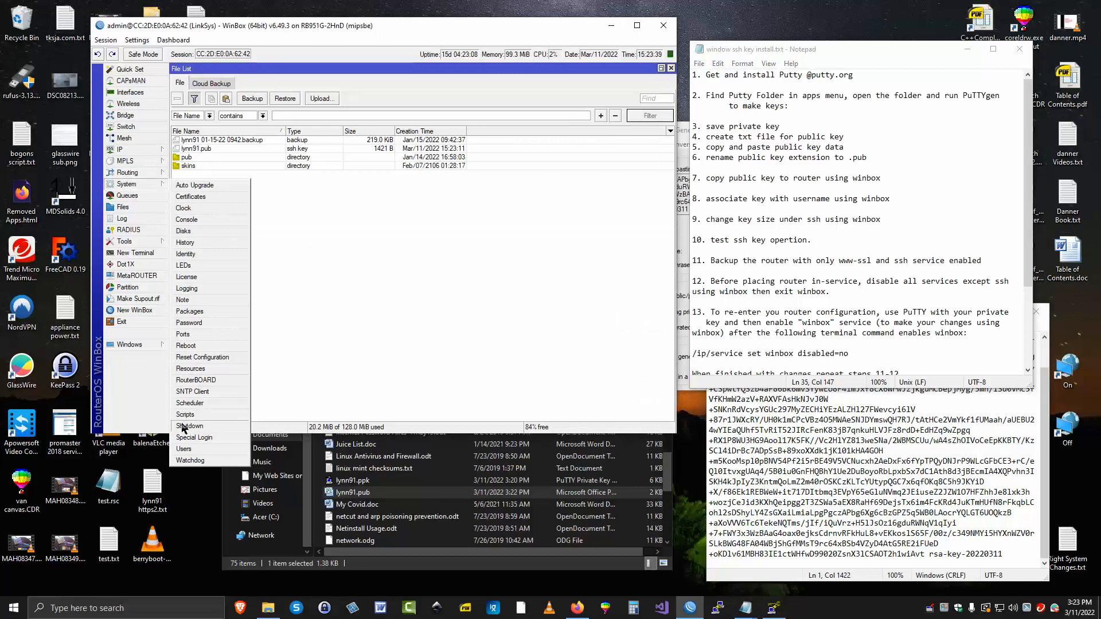
click(184, 448)
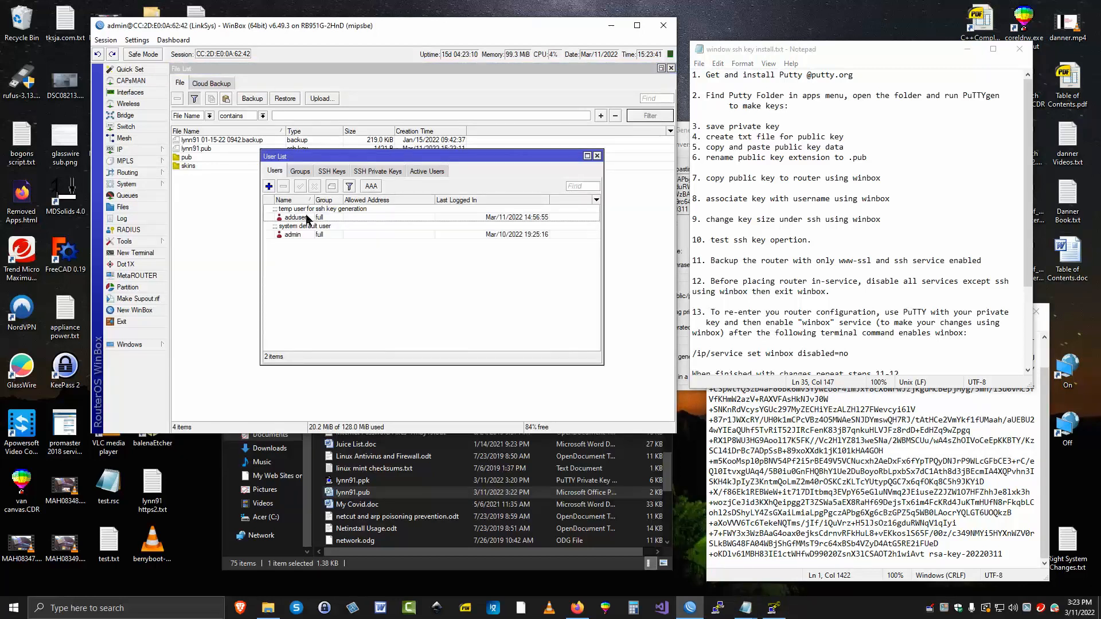
mouse_move(315, 191)
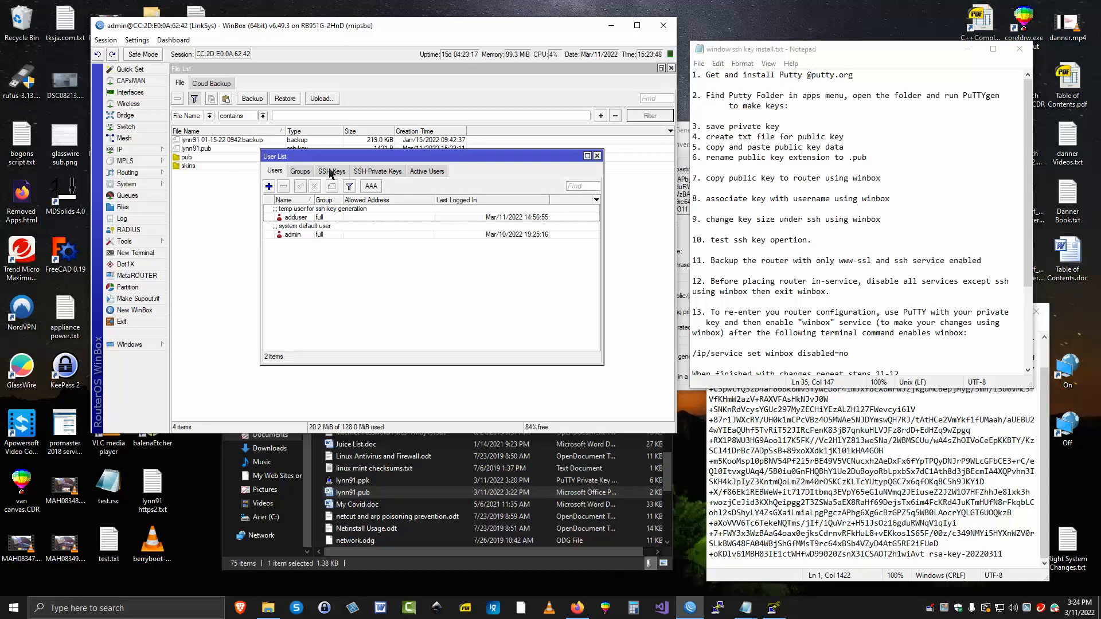
click(331, 171)
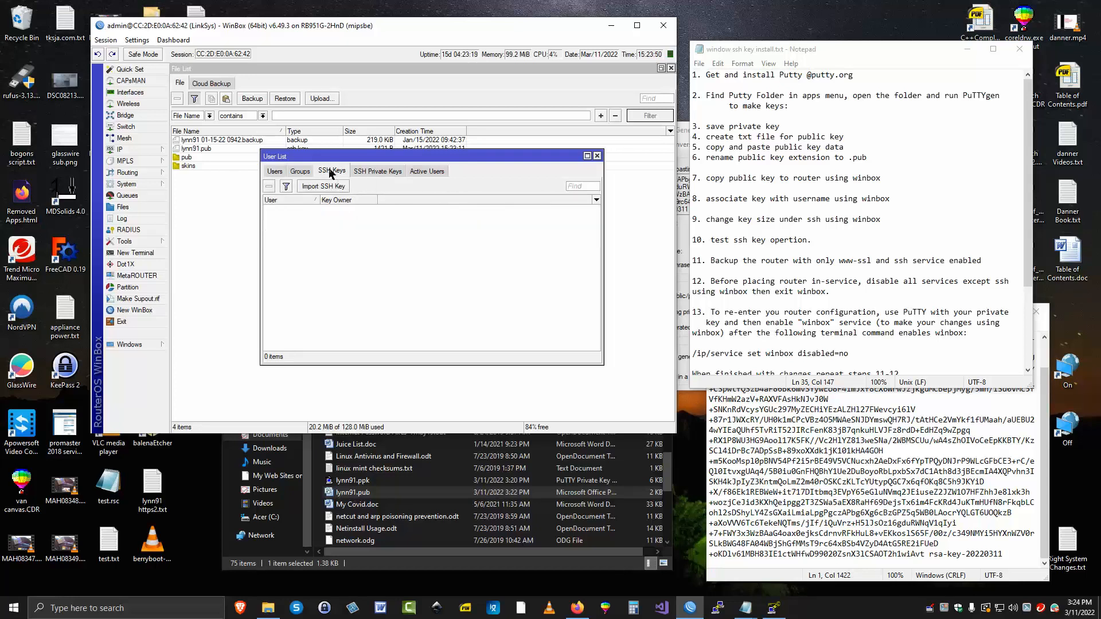
click(323, 185)
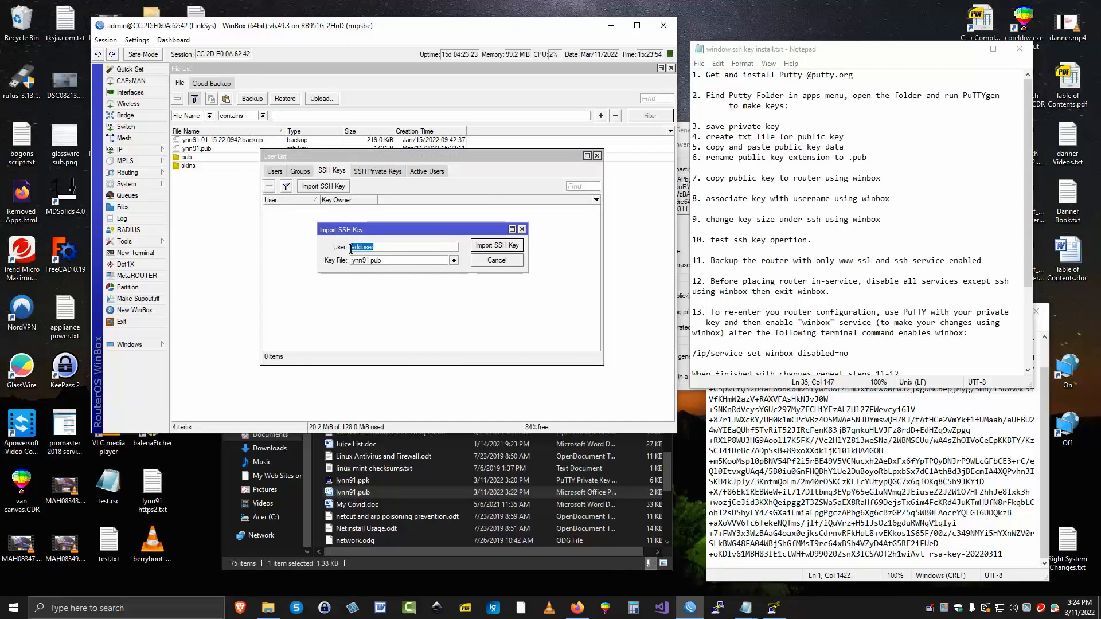
click(454, 260)
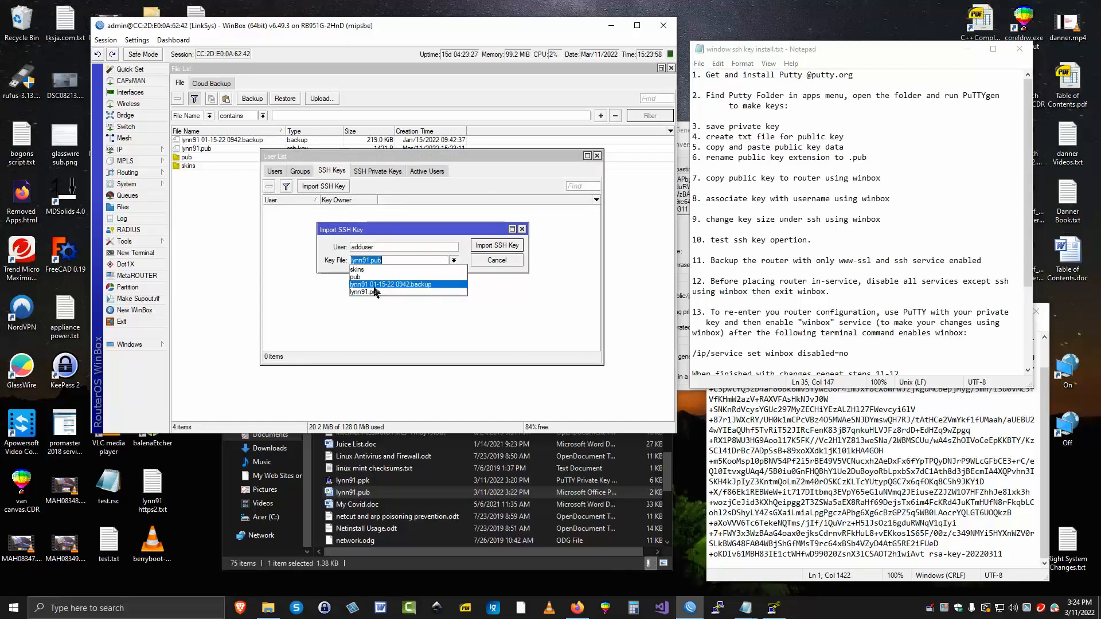
click(365, 291)
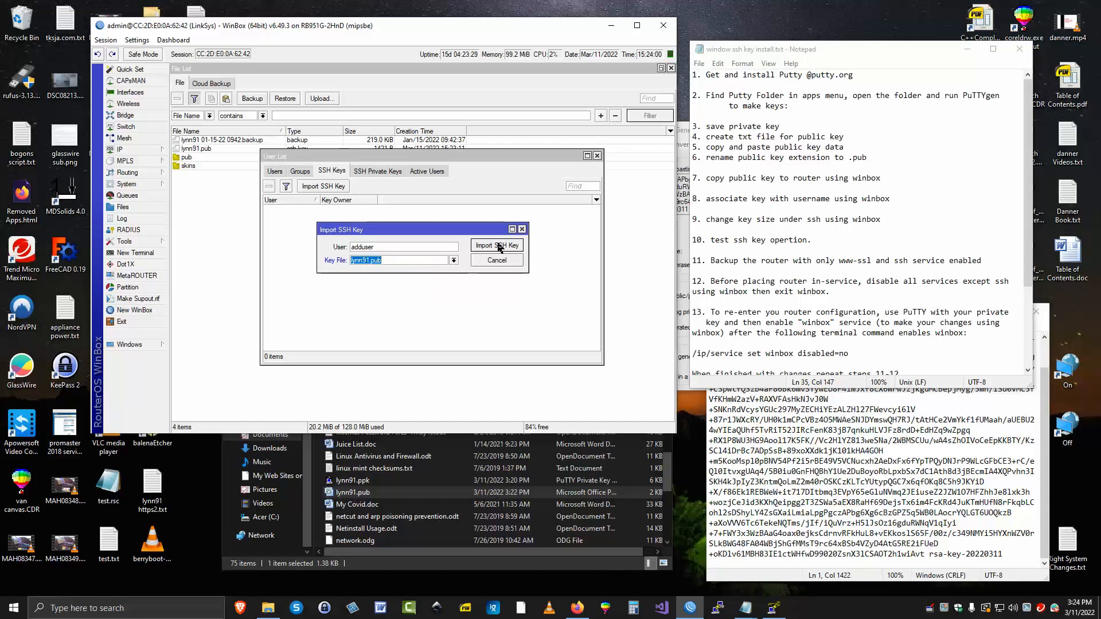
click(496, 244)
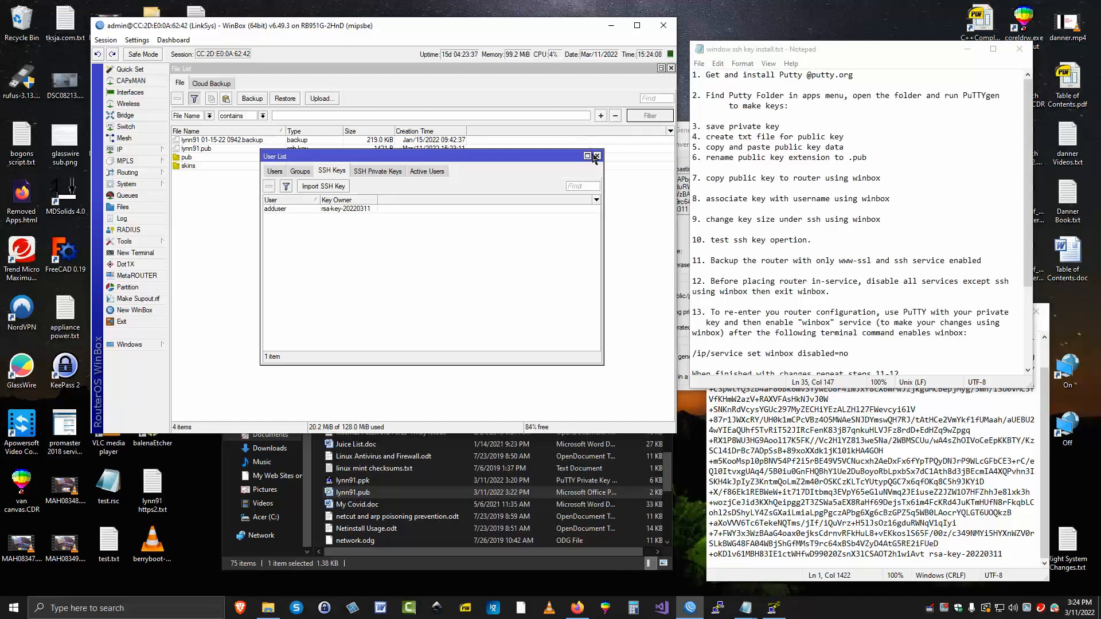
click(596, 156)
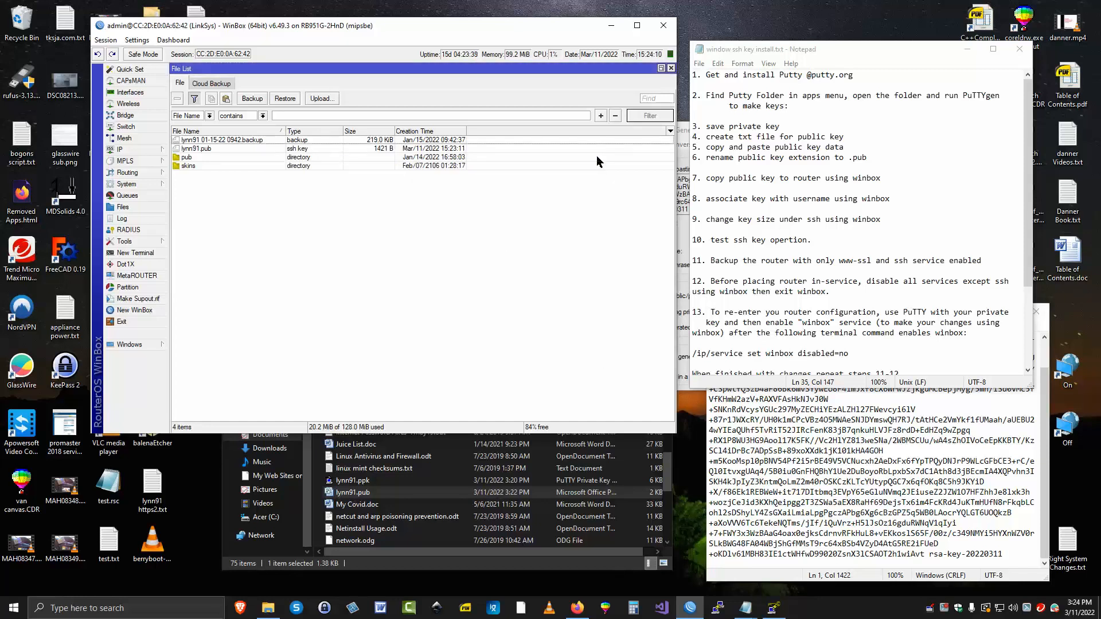
mouse_move(728, 203)
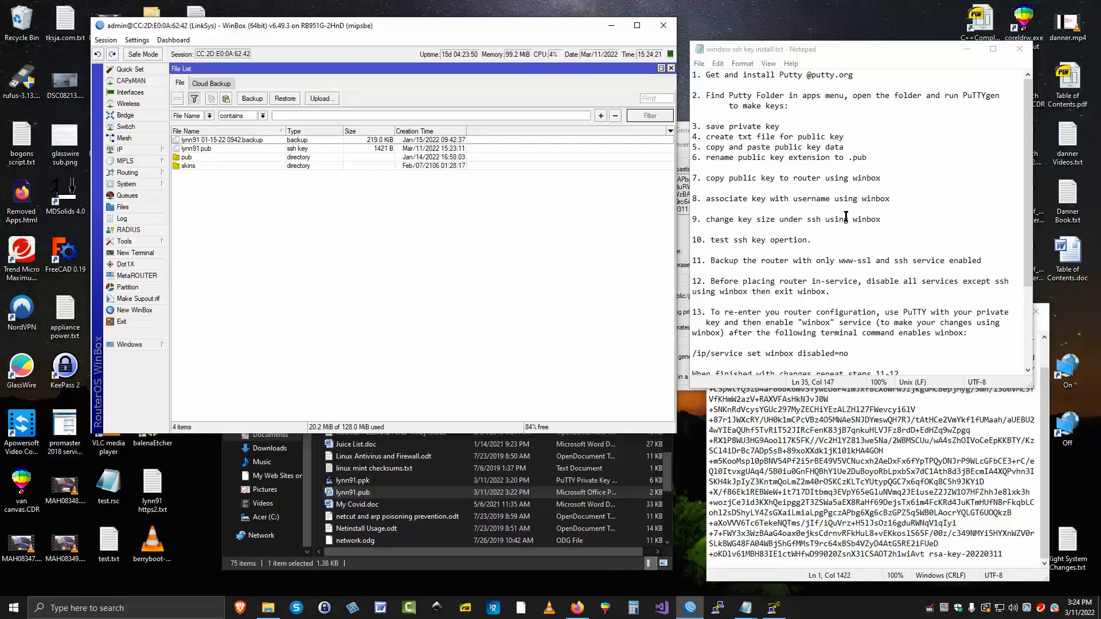
mouse_move(130, 160)
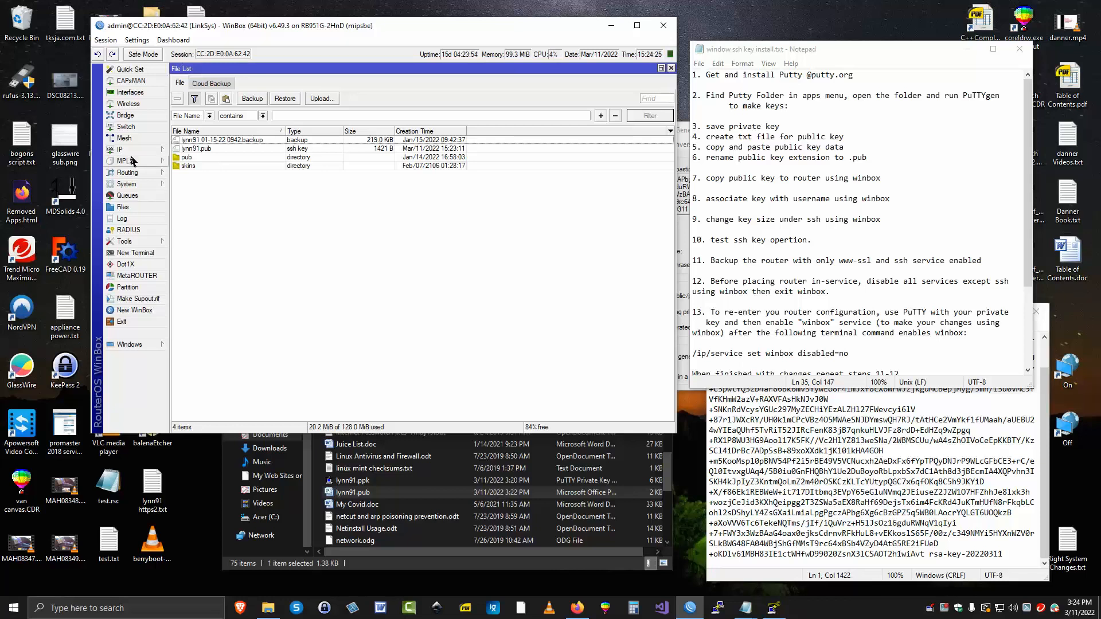
Step: Open IP > SSH settings, showing Strong Crypto on and host key size 8192
click(121, 149)
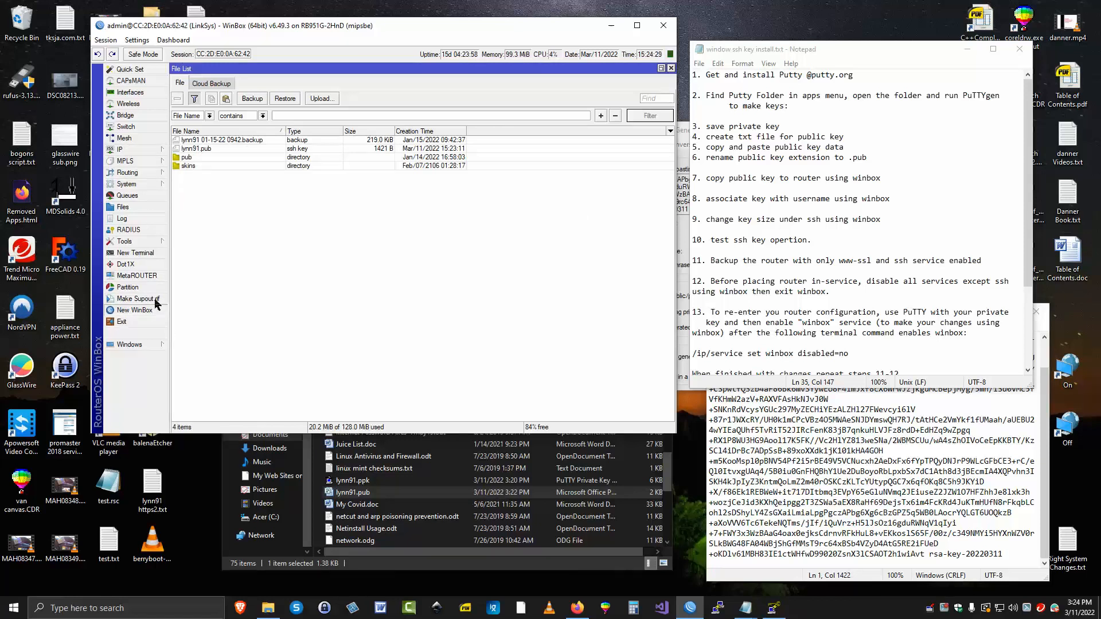
click(123, 149)
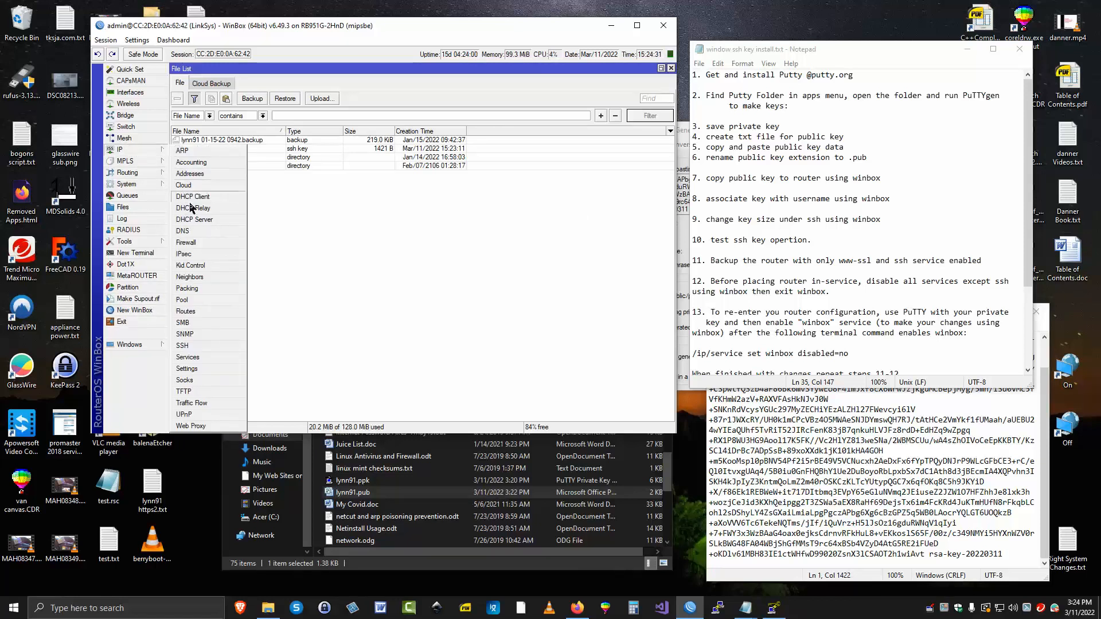
click(183, 345)
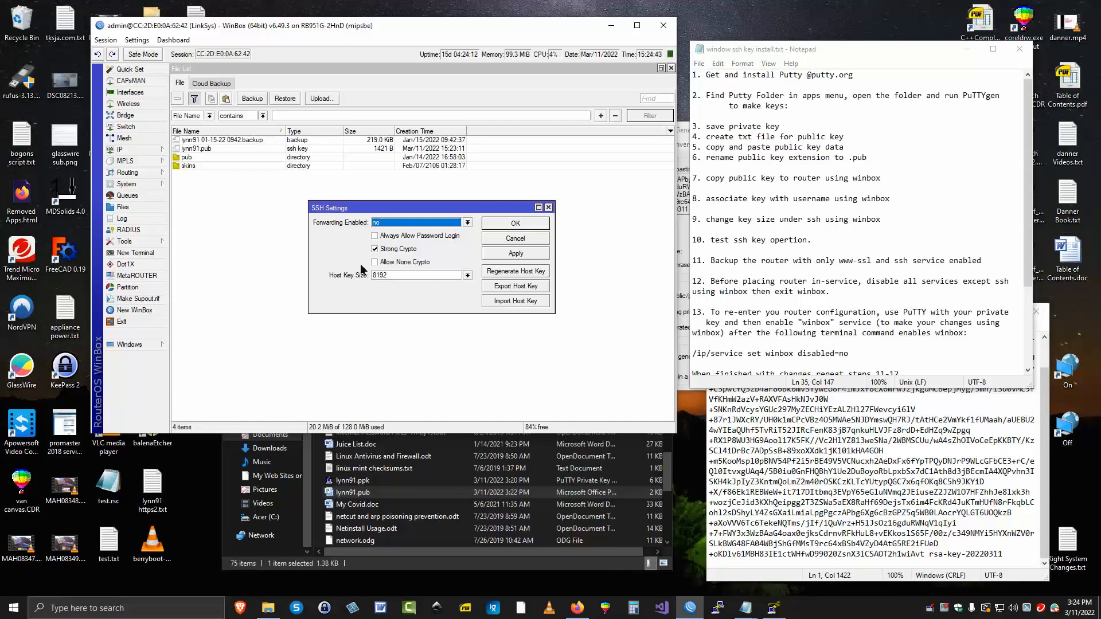
mouse_move(373, 266)
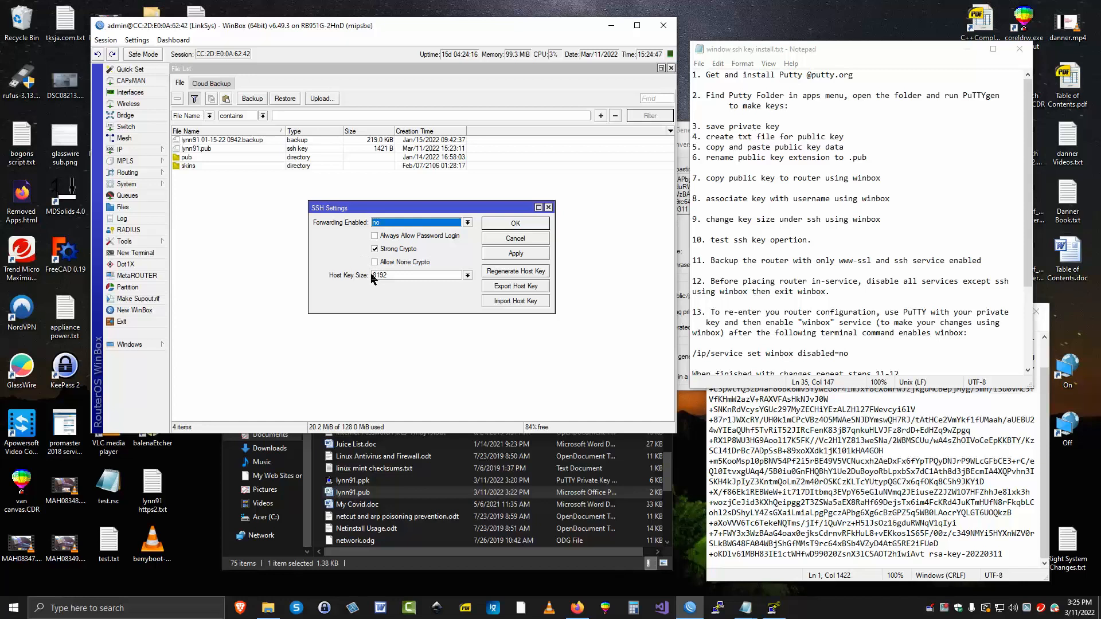
mouse_move(327, 217)
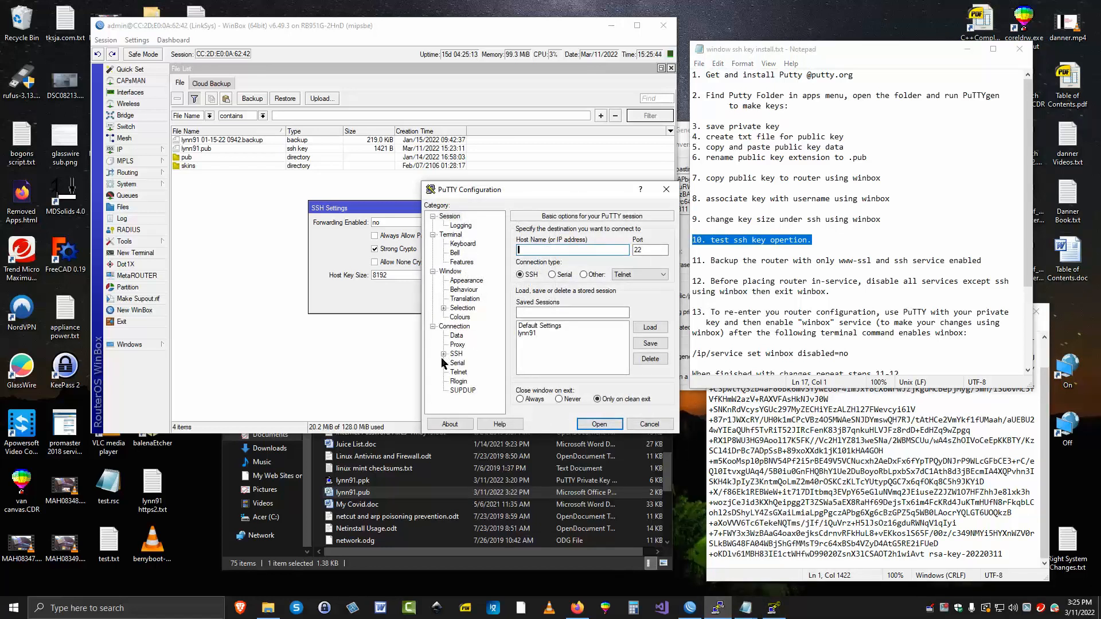
Step: Set lynn91.ppk from Documents as the SSH authentication private key, then return to Session
click(435, 353)
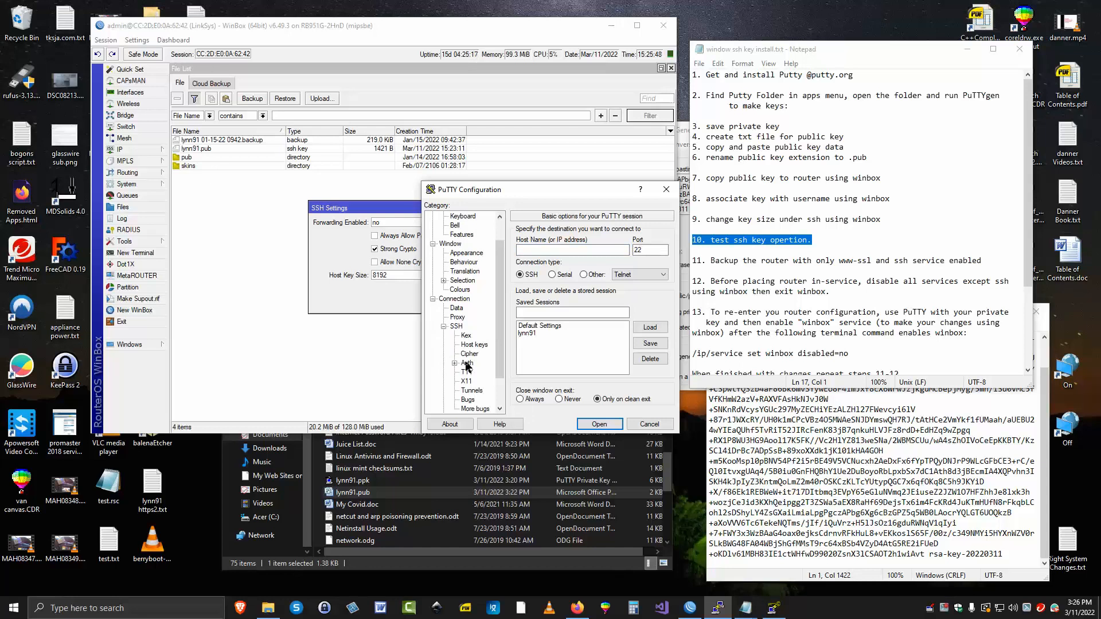
click(466, 362)
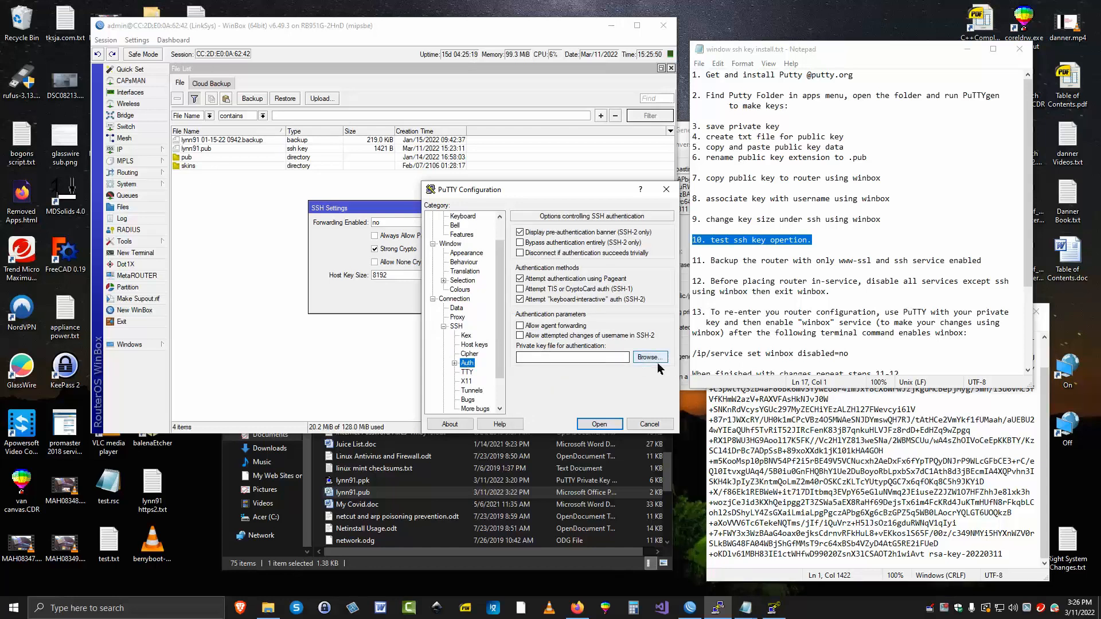
click(647, 357)
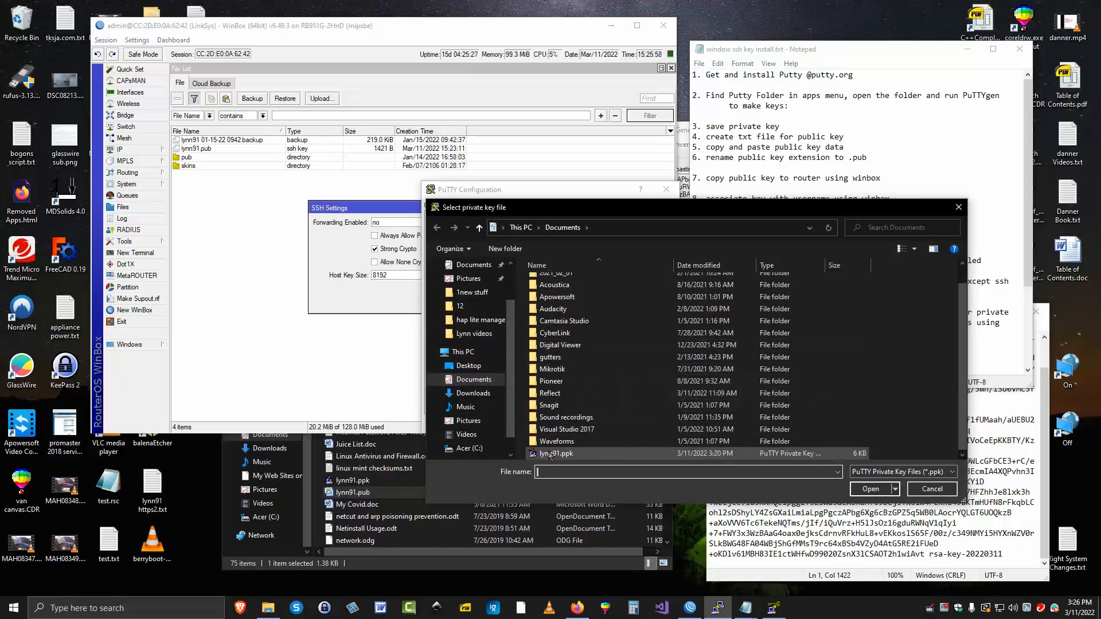
click(555, 454)
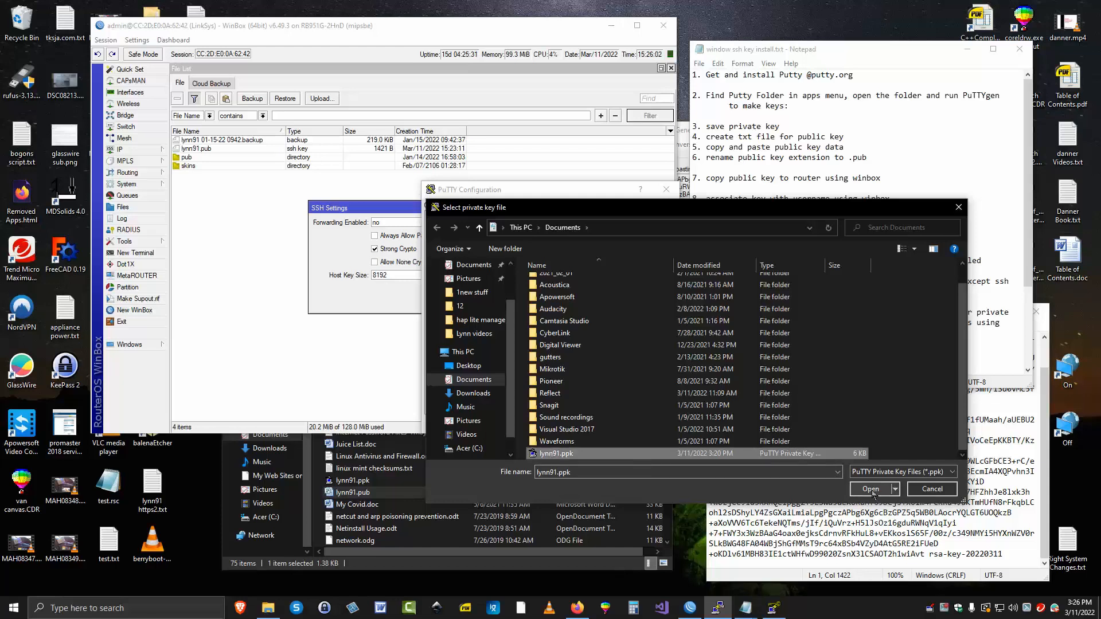
click(868, 489)
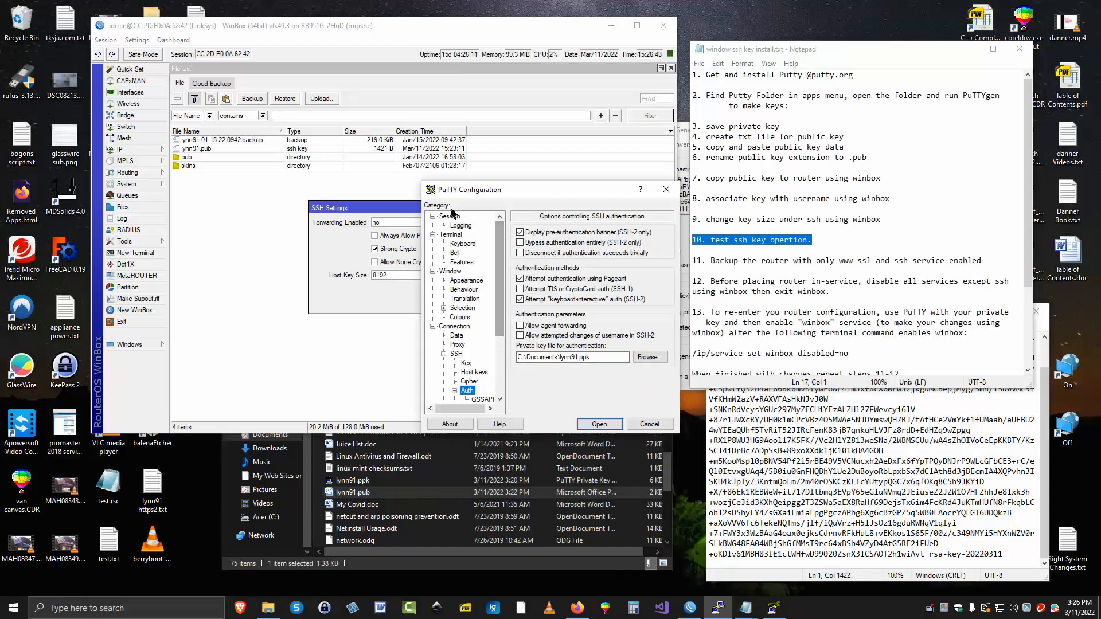
click(450, 215)
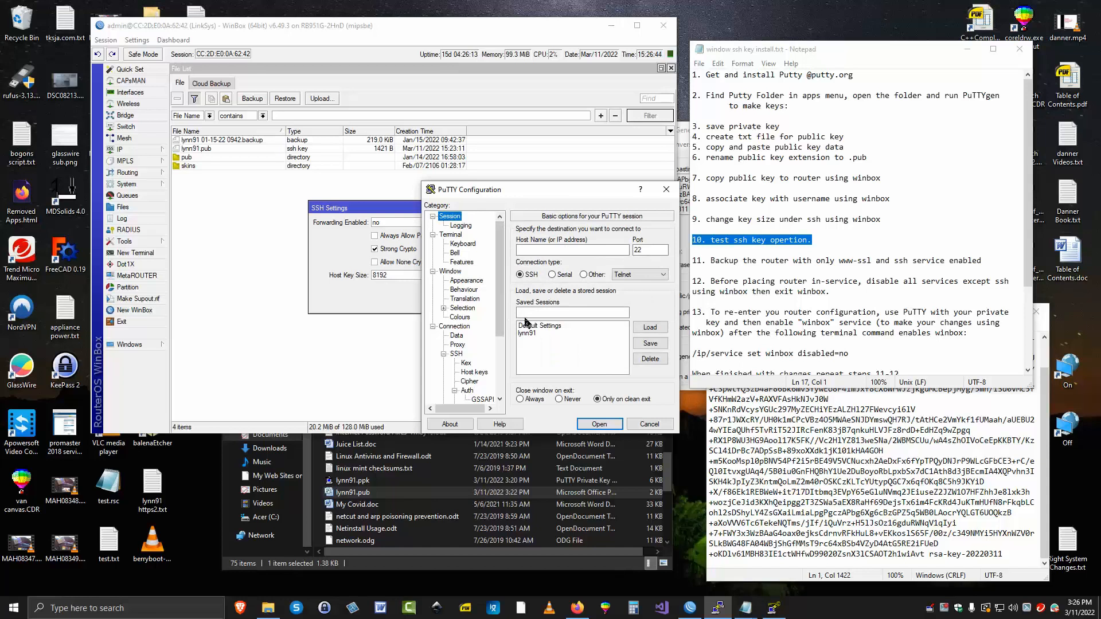
click(568, 250)
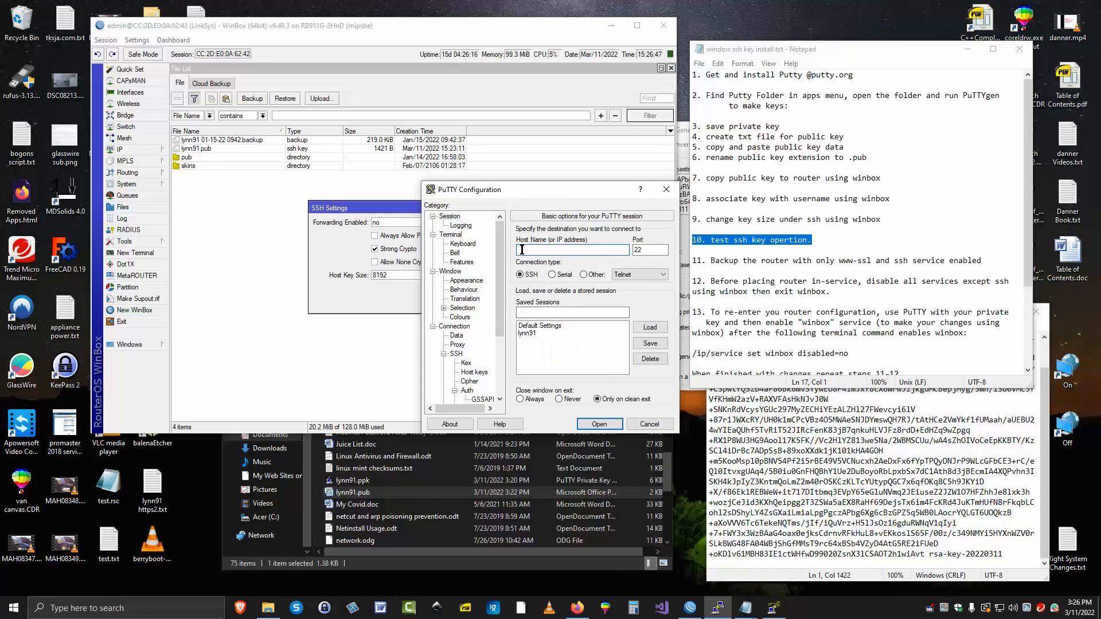
text(addu)
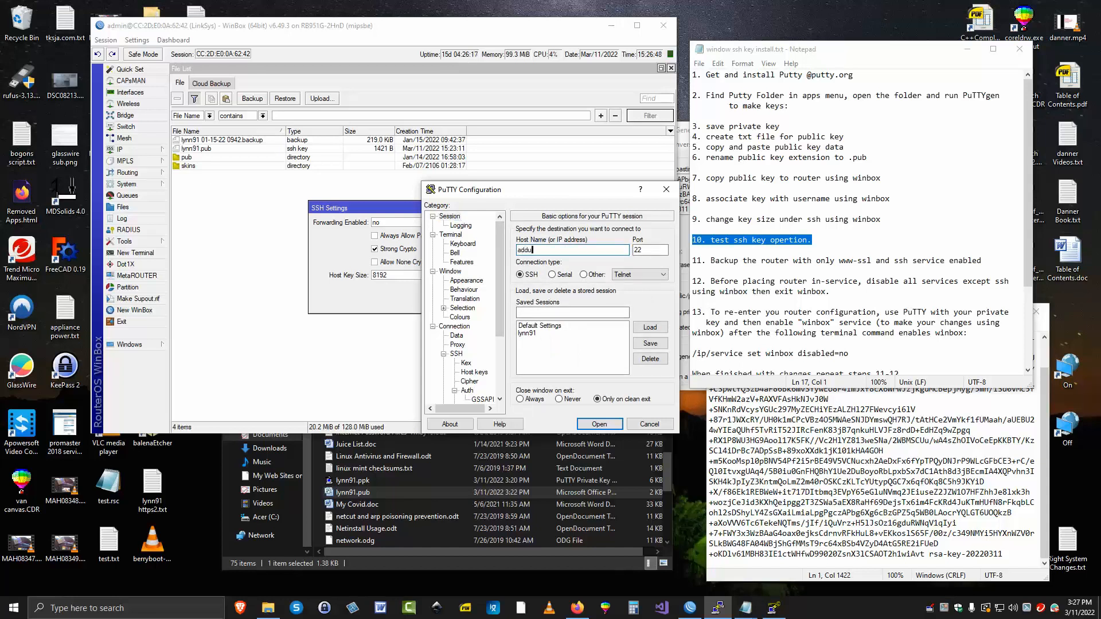
text(ser)
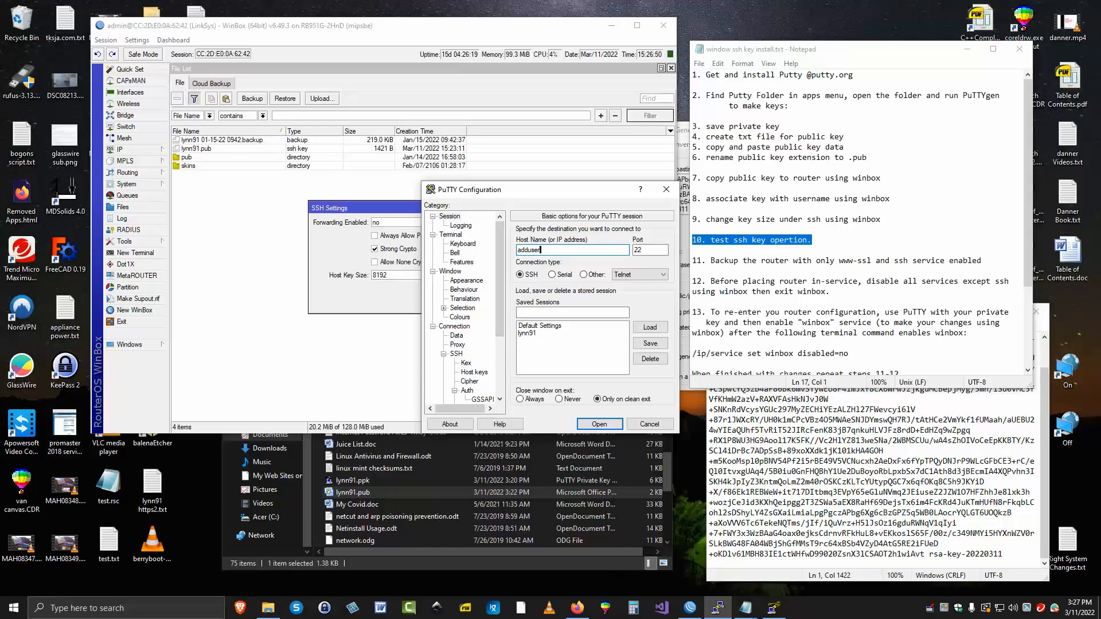
text(@192)
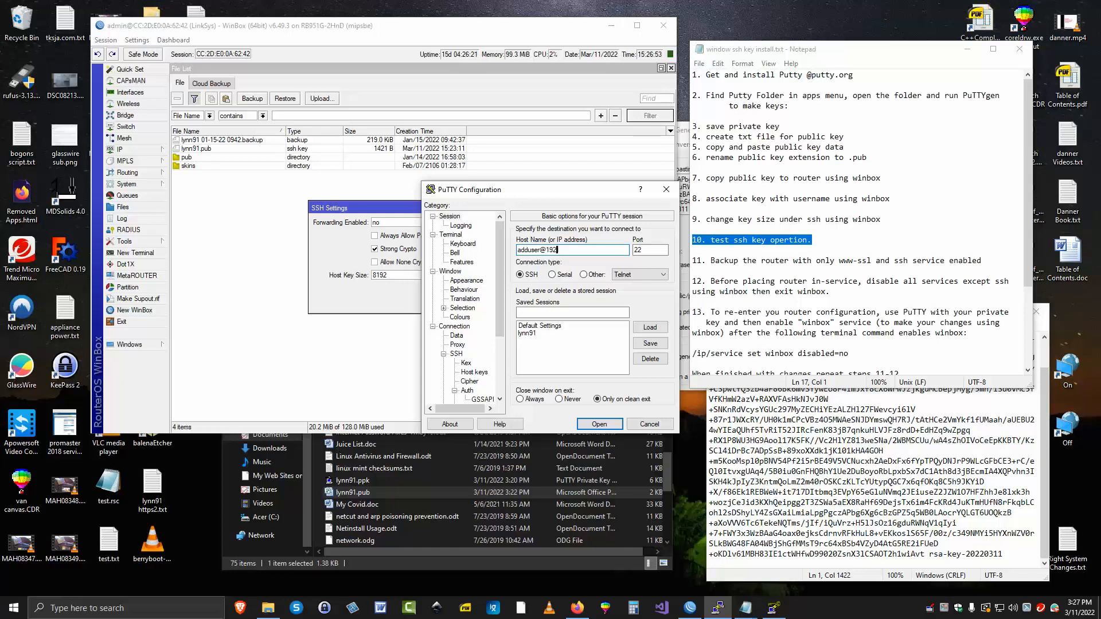
text(.168)
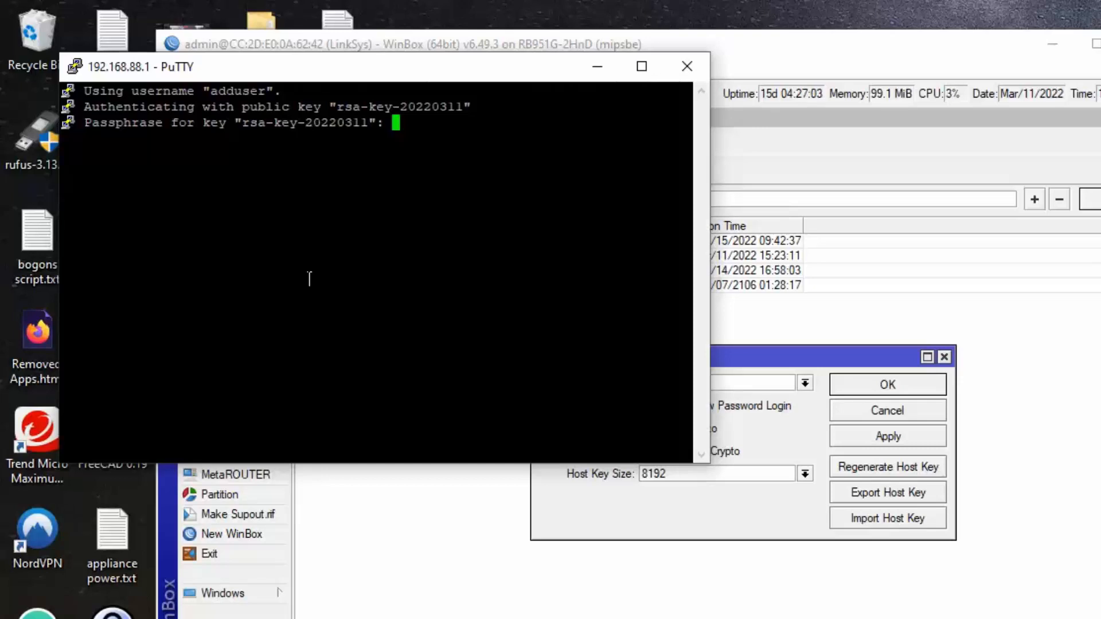
Step: Submit the key passphrase to log into RouterOS as adduser
key(Return)
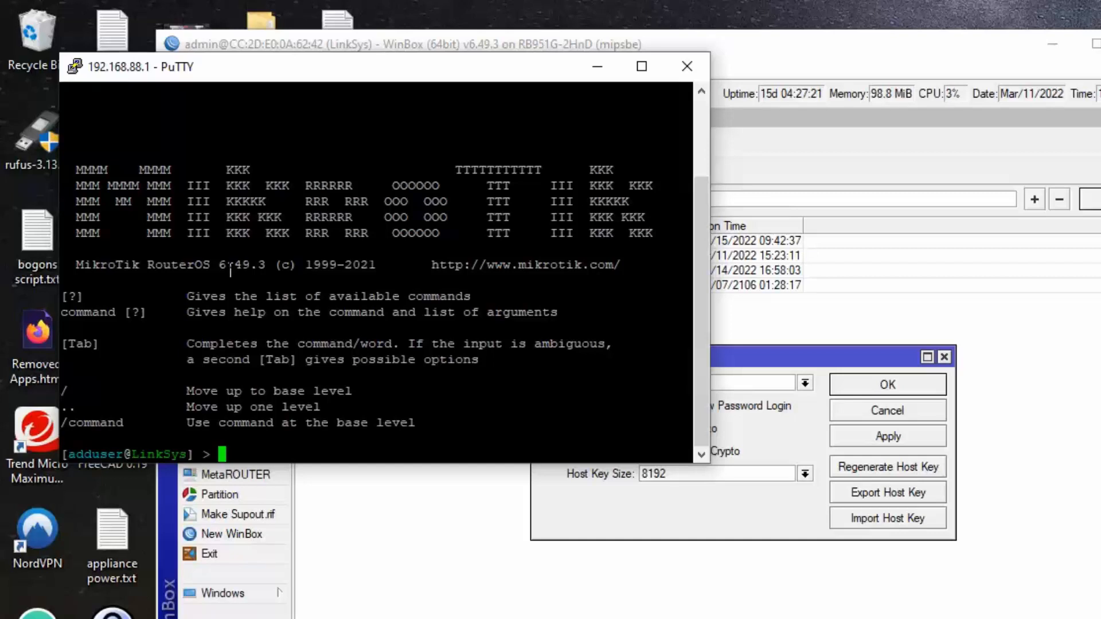
mouse_move(822, 366)
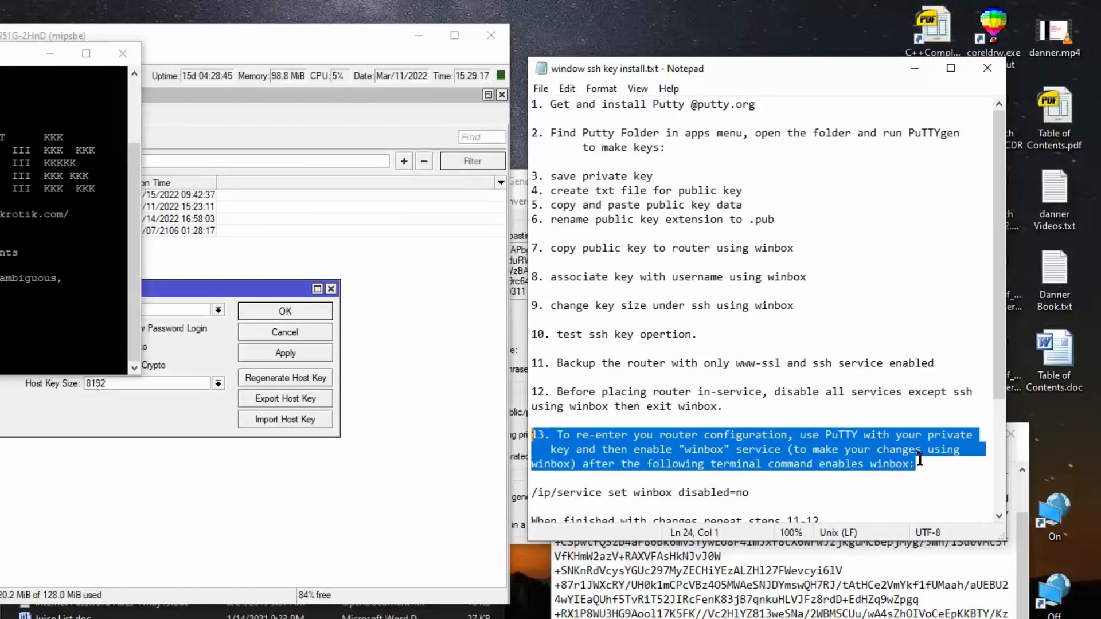
mouse_move(719, 502)
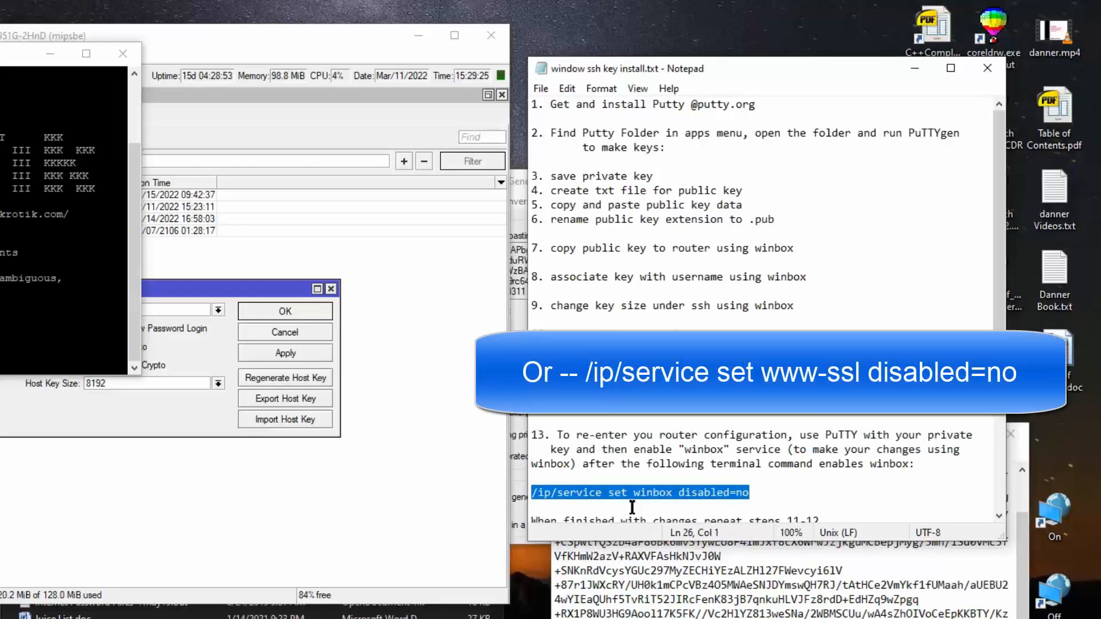
mouse_move(773, 497)
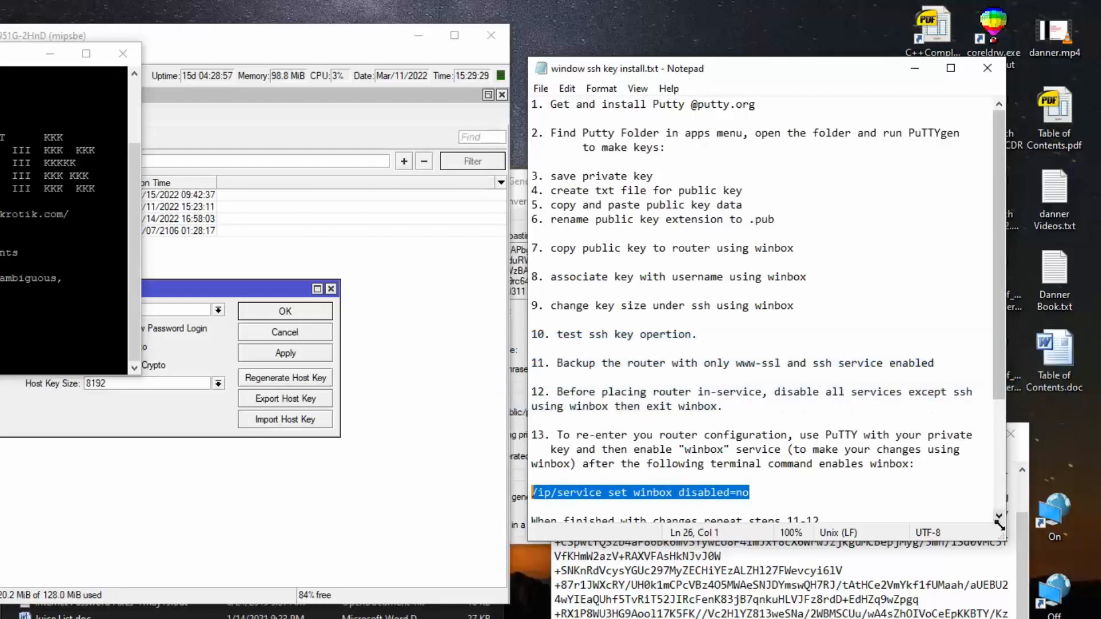
Step: Scroll past step 13's winbox command to show steps 14–15 and webfig notes
scroll(down, 3)
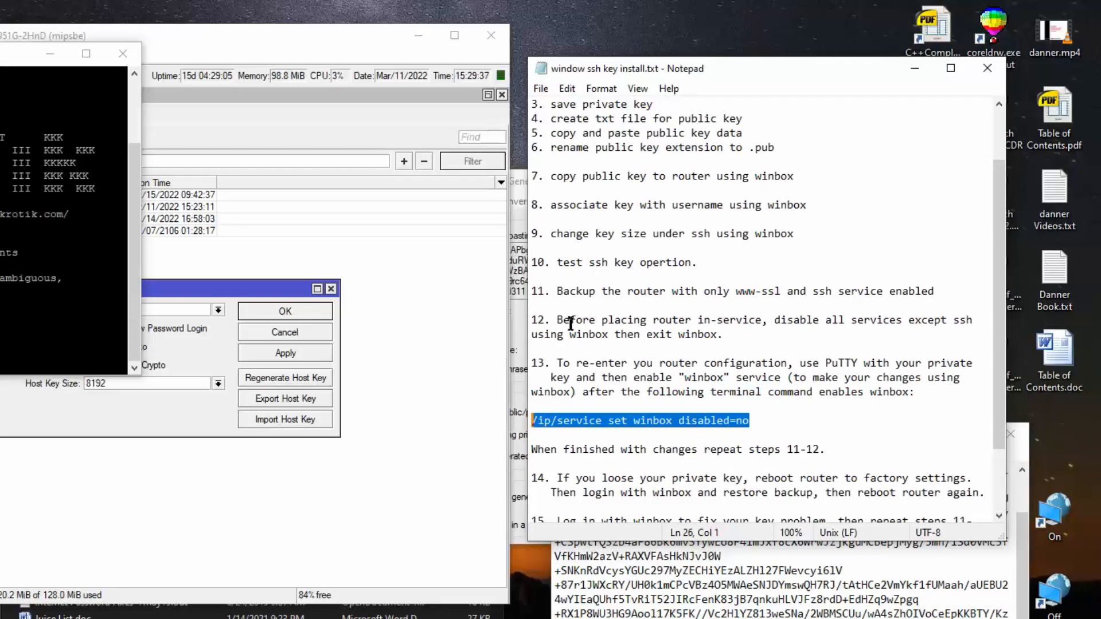
scroll(down, 3)
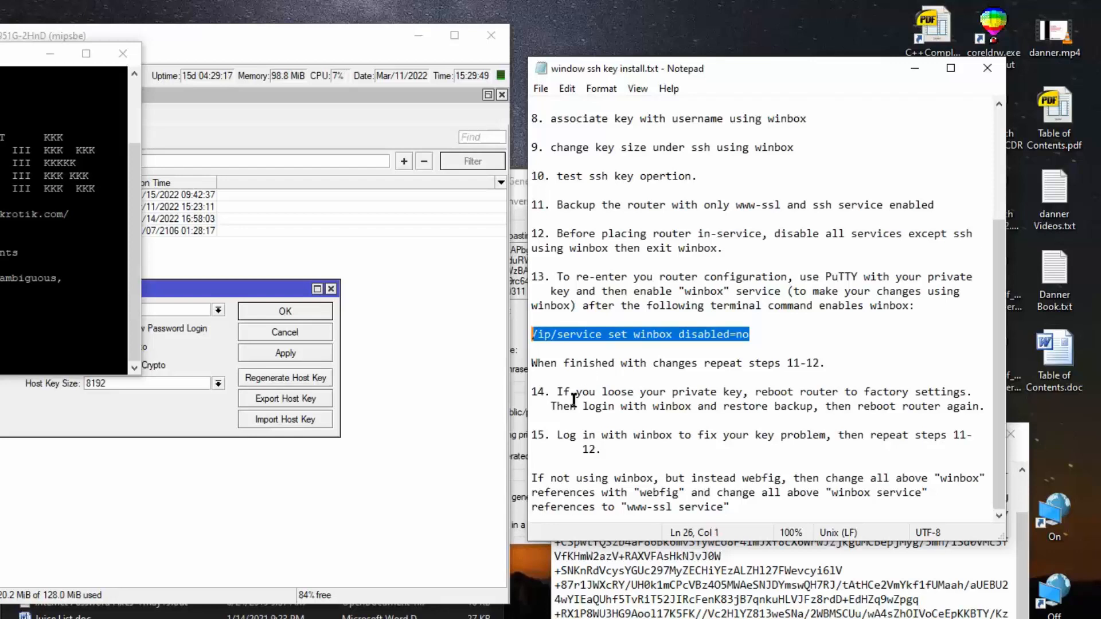
mouse_move(791, 414)
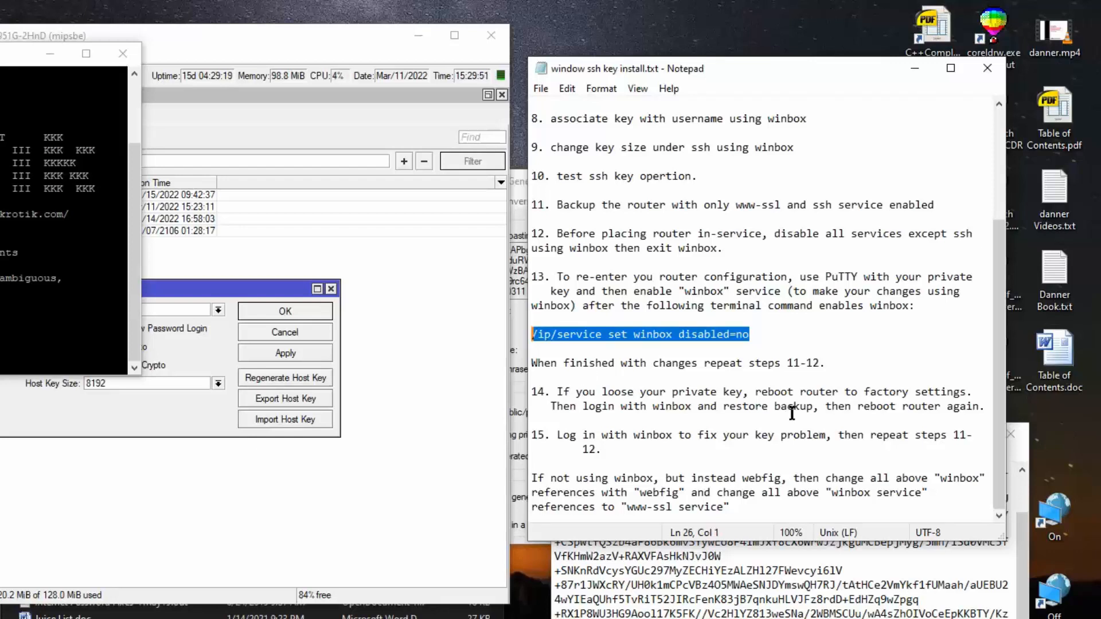
mouse_move(562, 419)
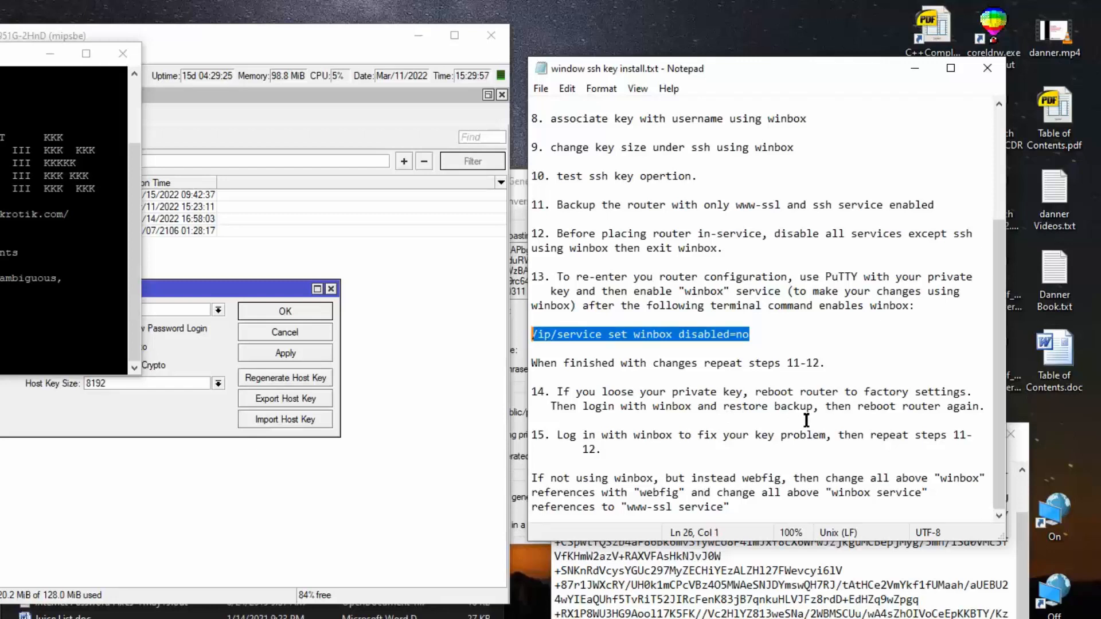
mouse_move(563, 451)
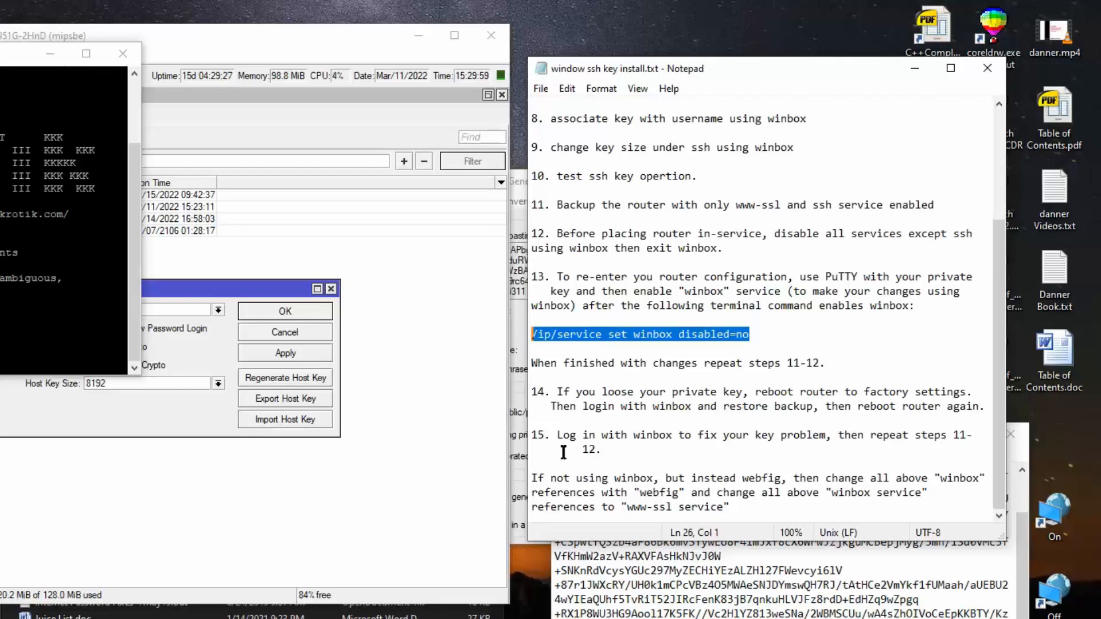
mouse_move(726, 355)
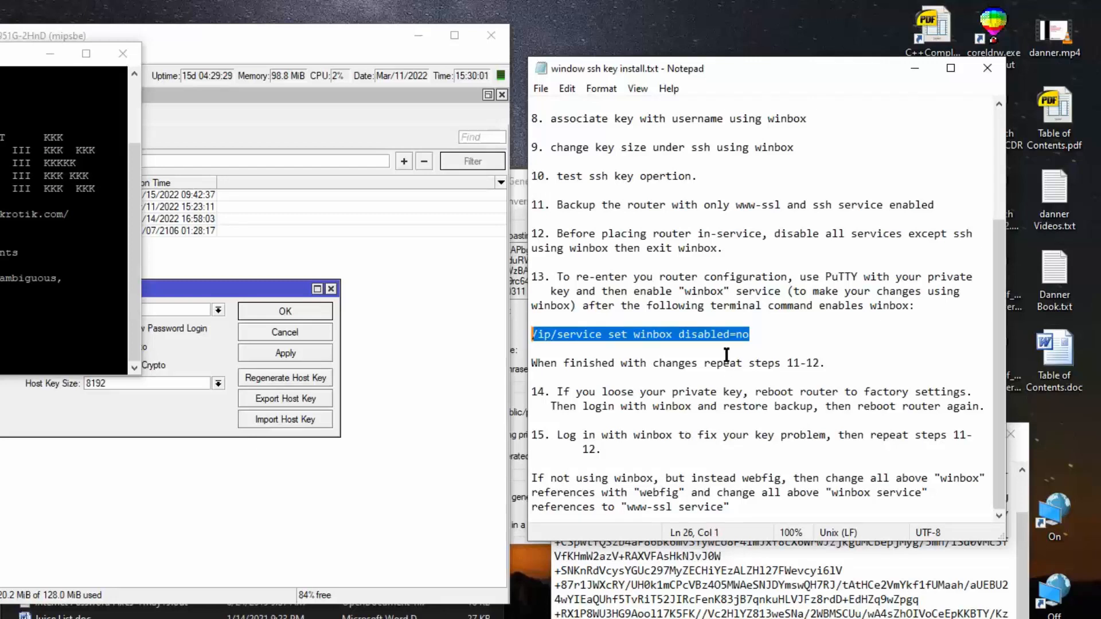
mouse_move(772, 298)
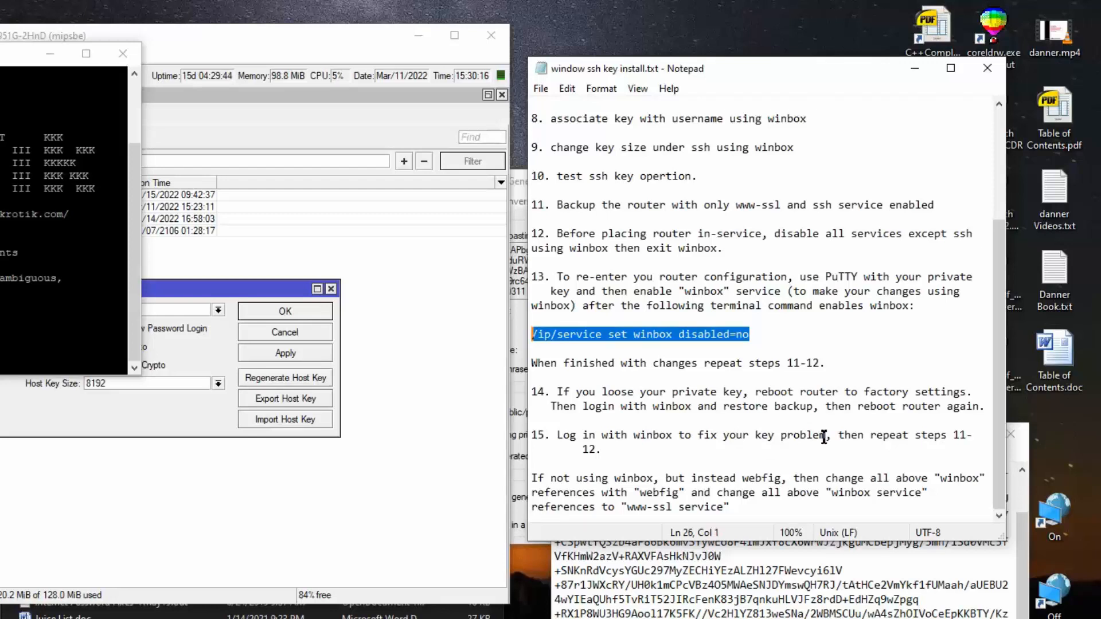
mouse_move(882, 442)
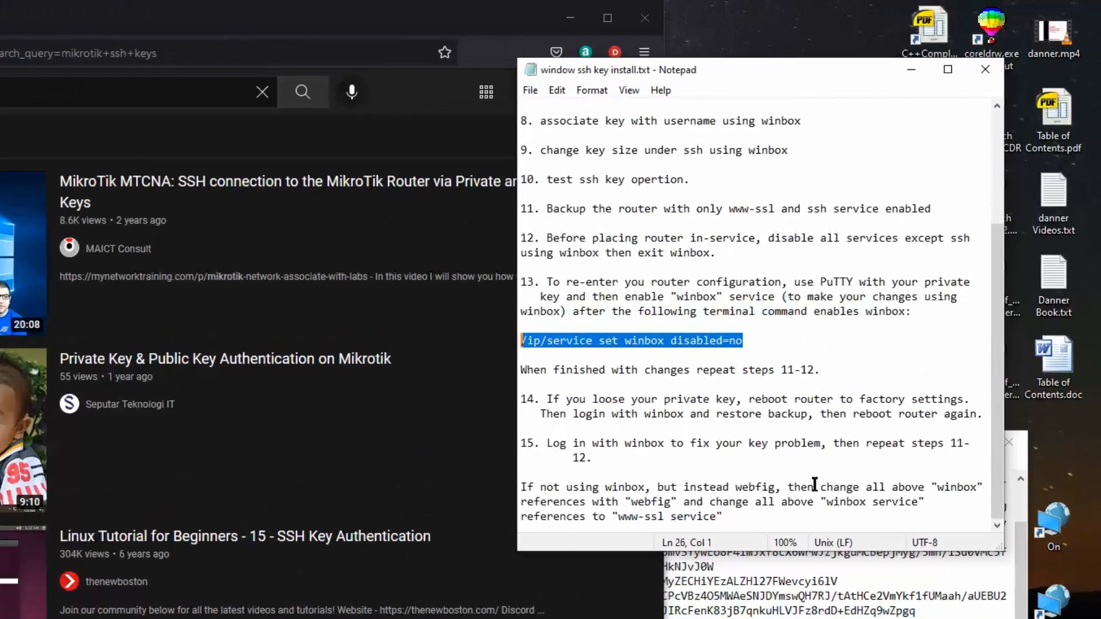
mouse_move(558, 517)
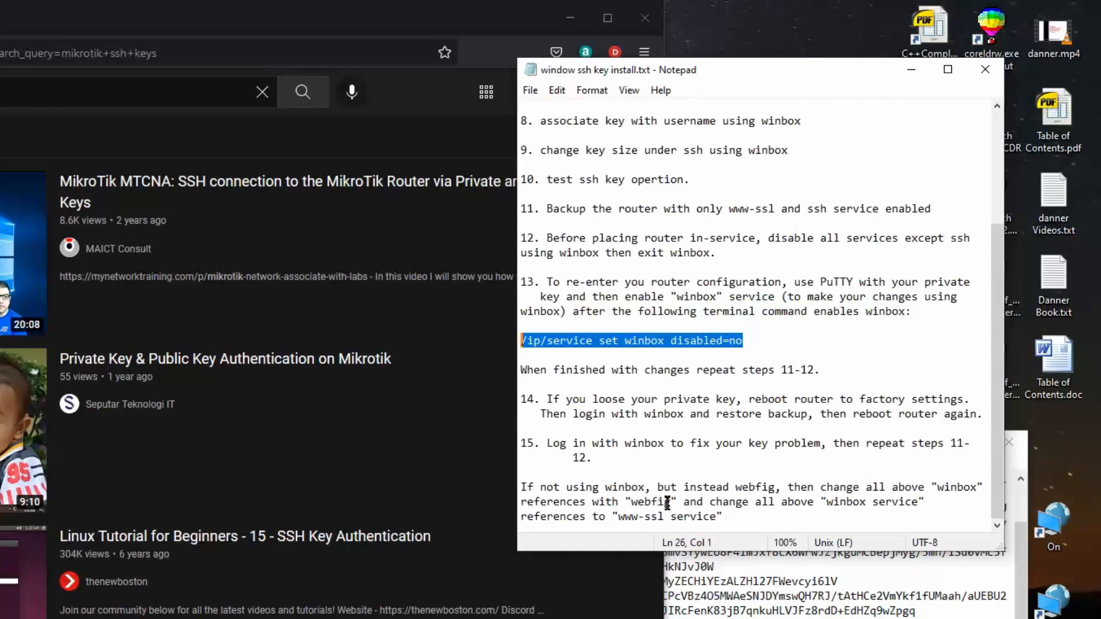
mouse_move(896, 501)
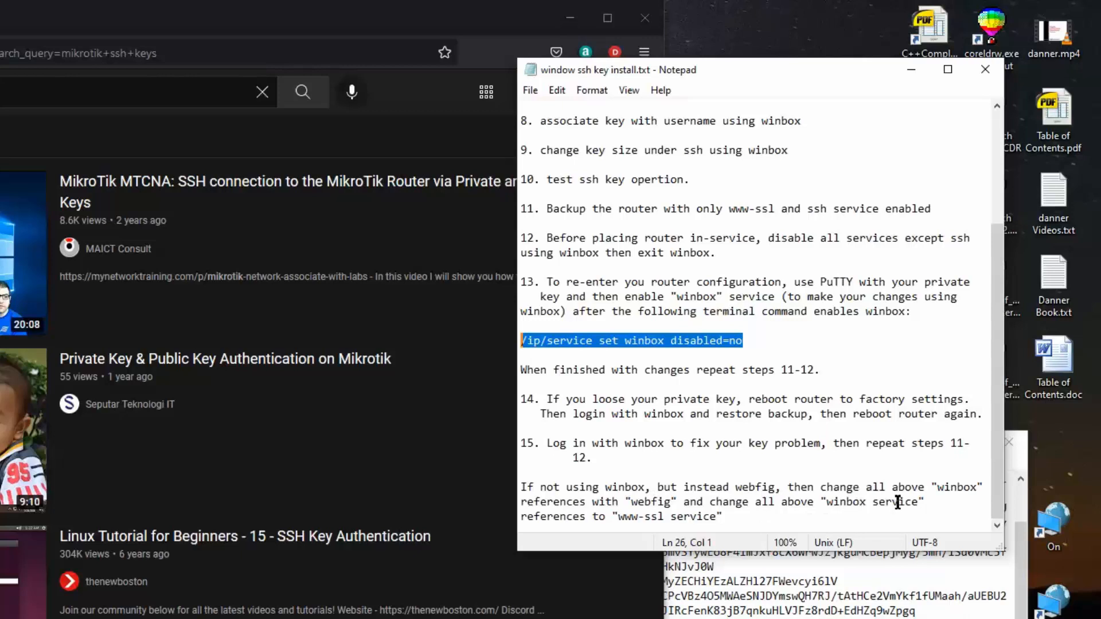
mouse_move(616, 516)
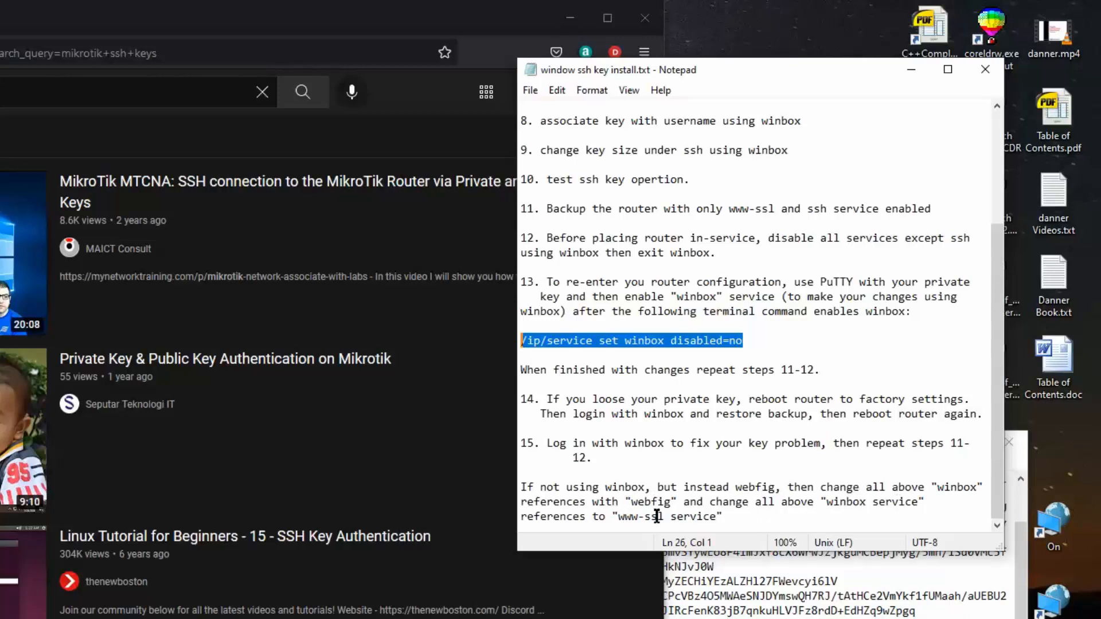
mouse_move(687, 517)
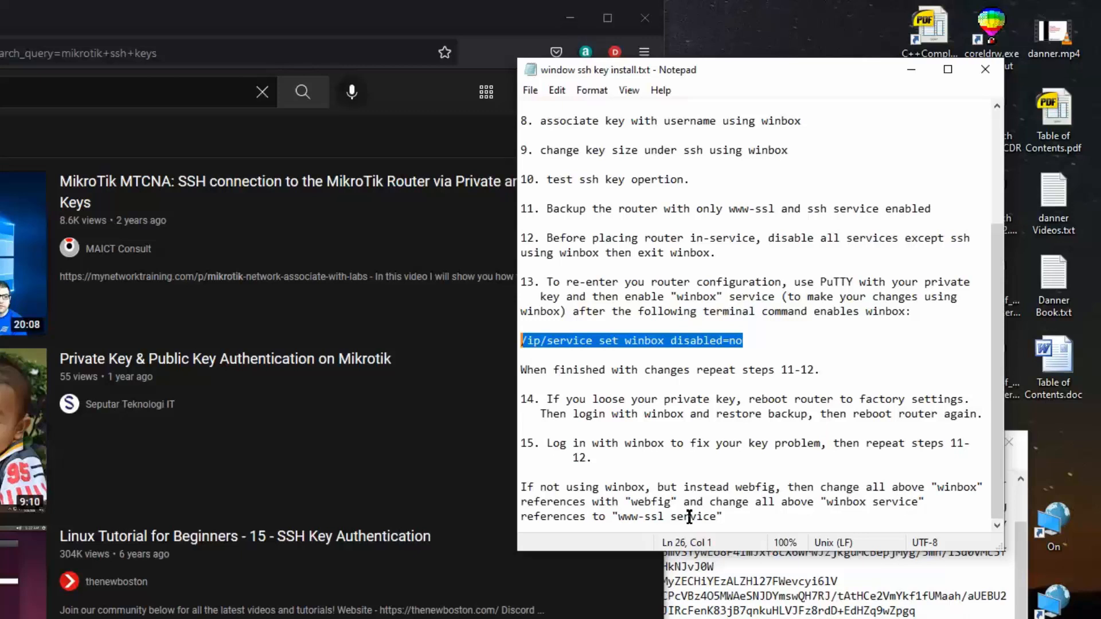